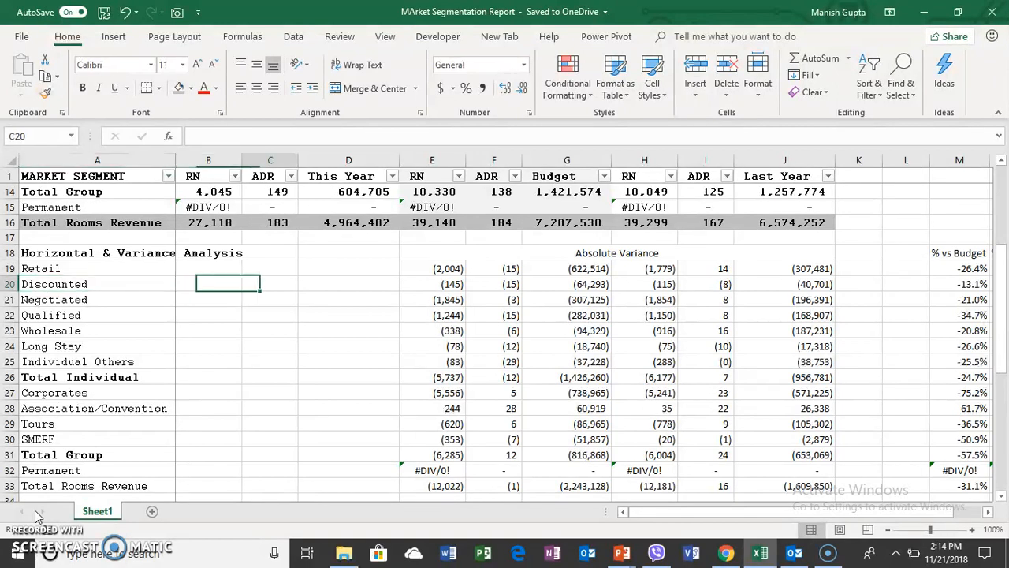
Review the Discounted and Total Rooms Revenue percentages versus last year.
left_click(859, 284)
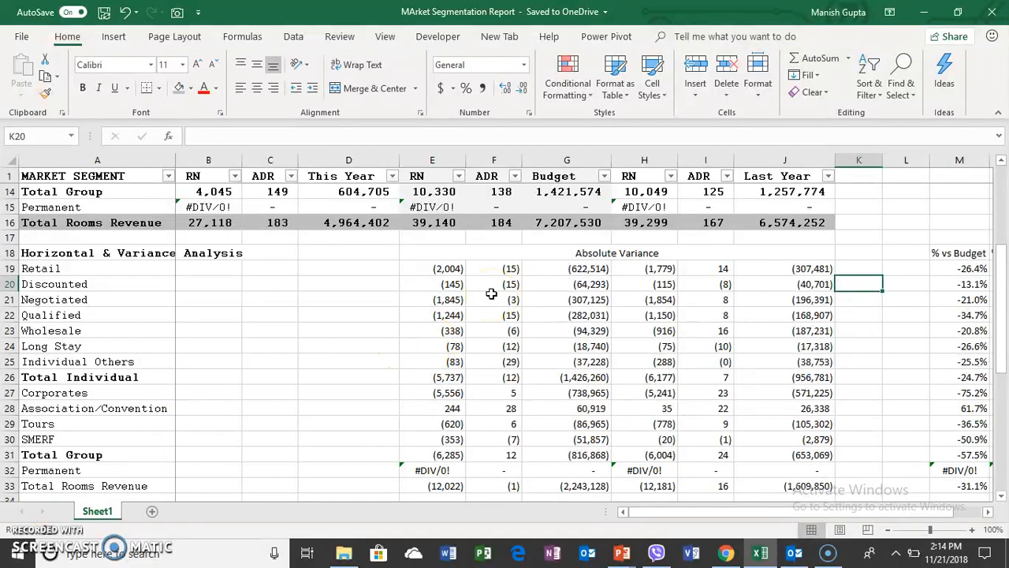
left_click(859, 470)
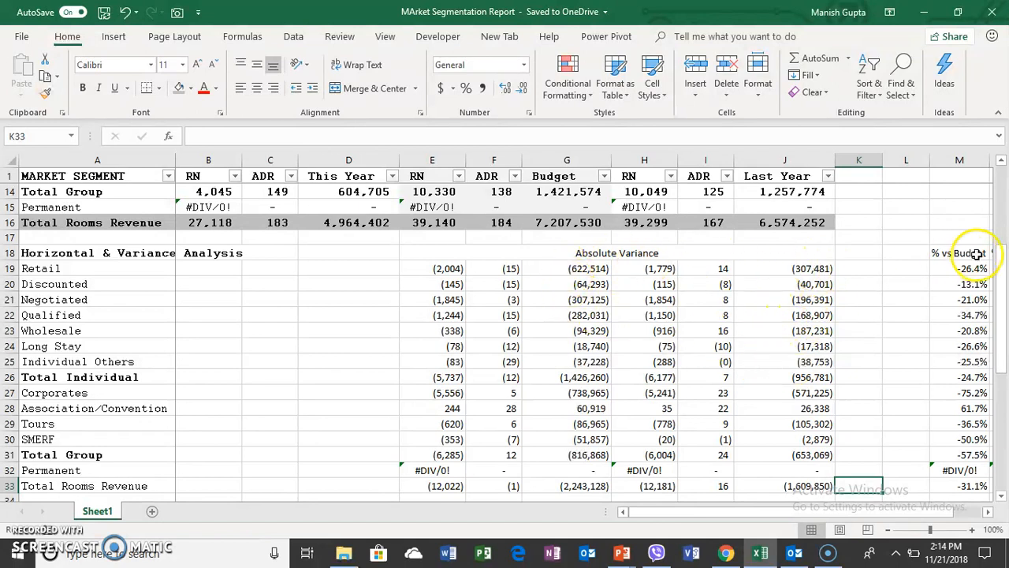
left_click(946, 283)
type("%vs LY")
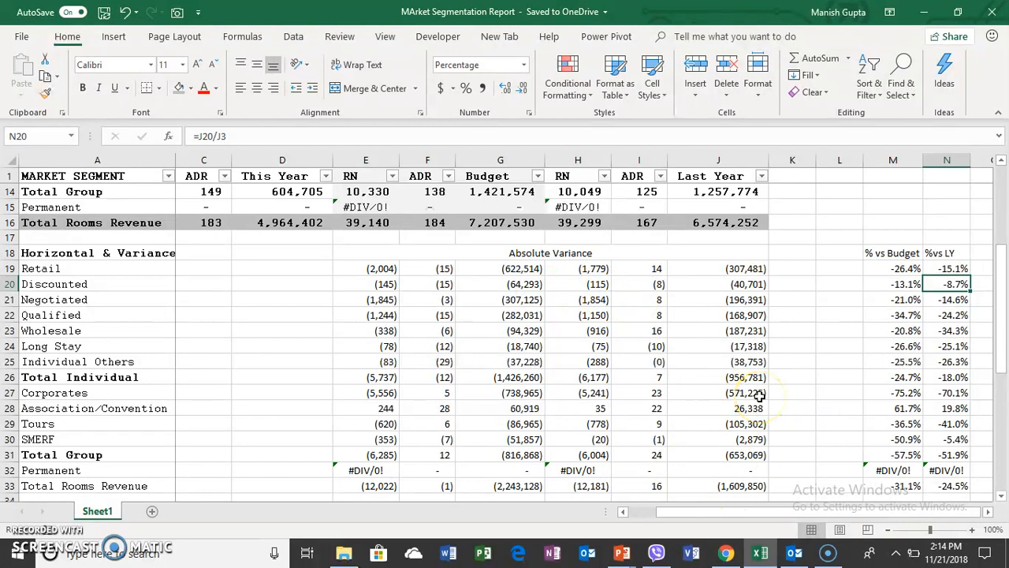
mouse_move(954, 483)
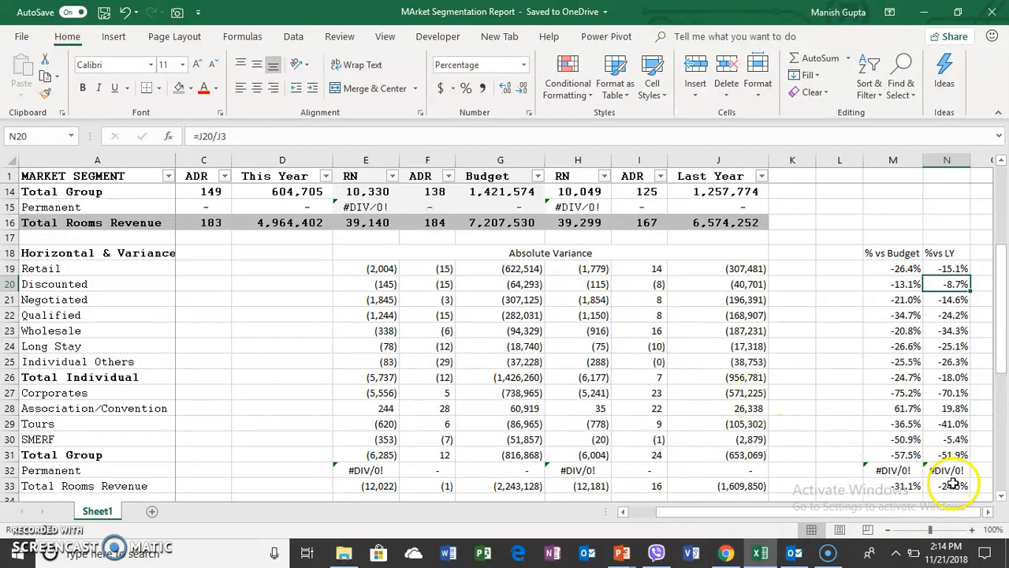
left_click(946, 486)
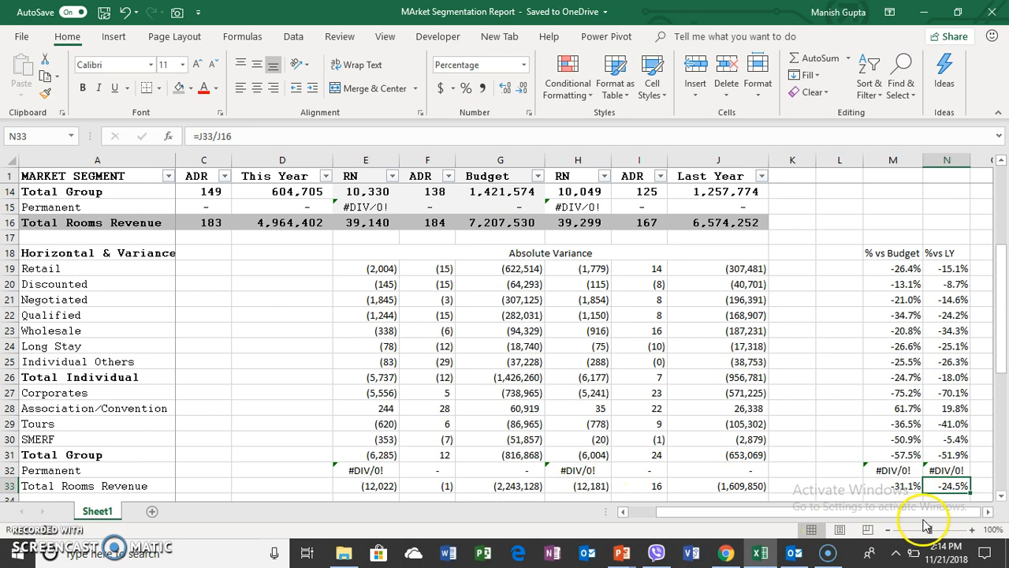
mouse_move(952, 485)
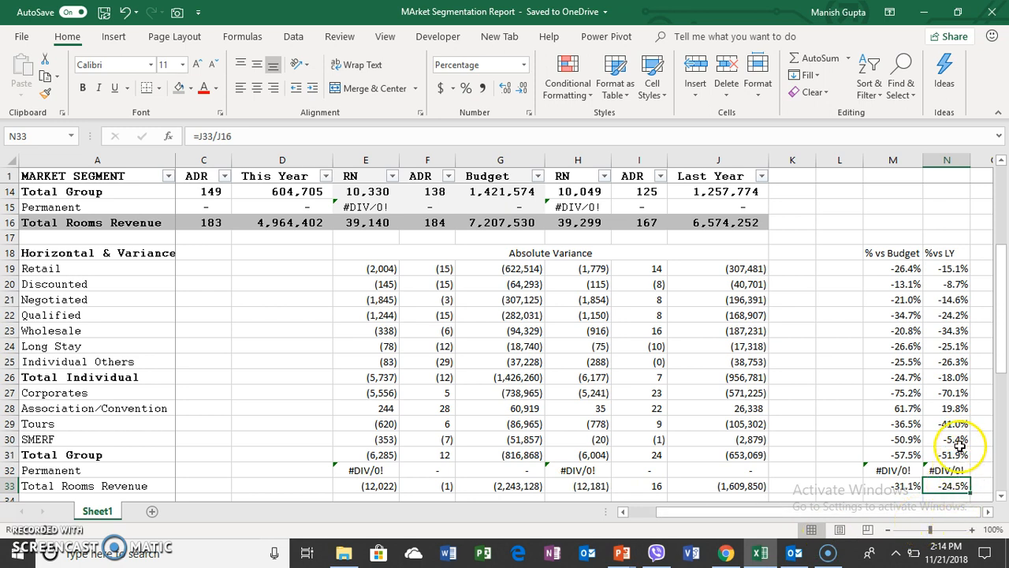
mouse_move(960, 459)
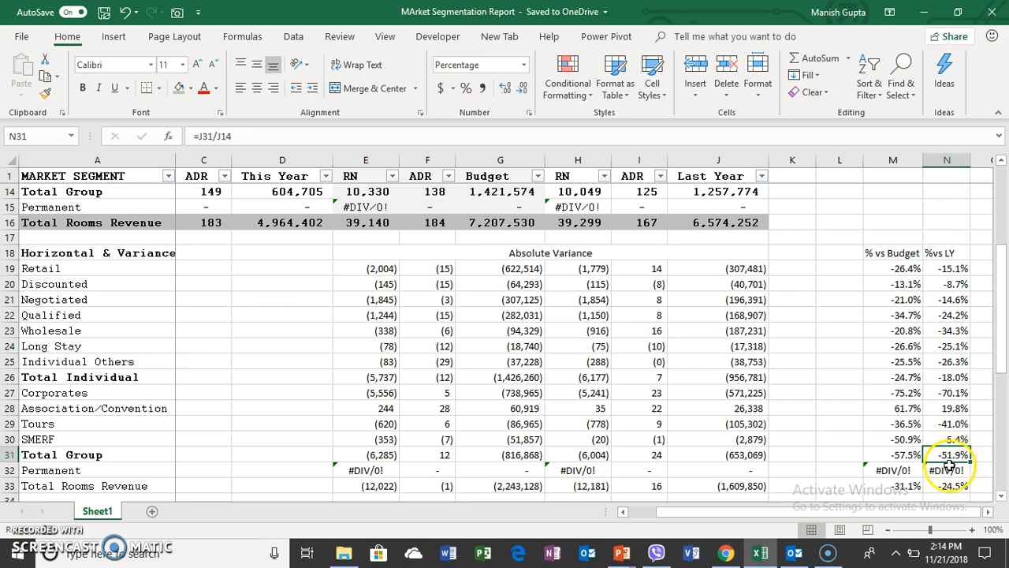
mouse_move(724, 460)
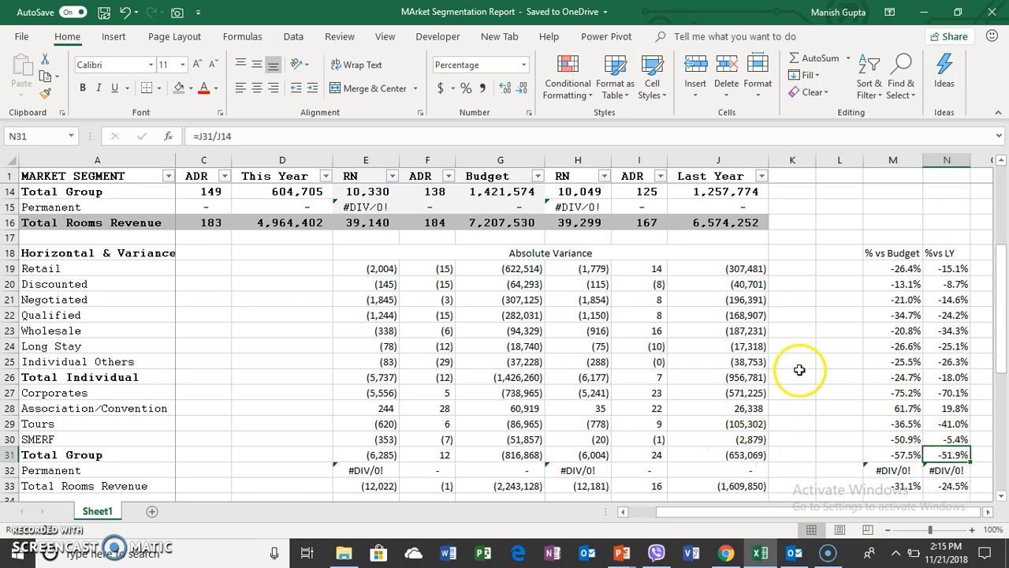
Compare the Total Individual percentage and variance against last year, alongside the Corporates variance.
left_click(950, 377)
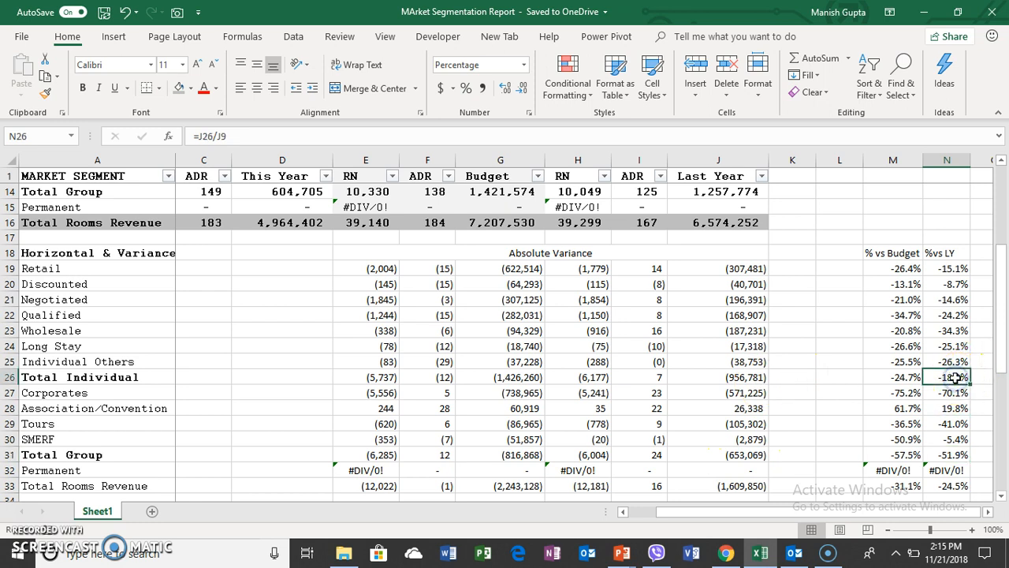
left_click(718, 377)
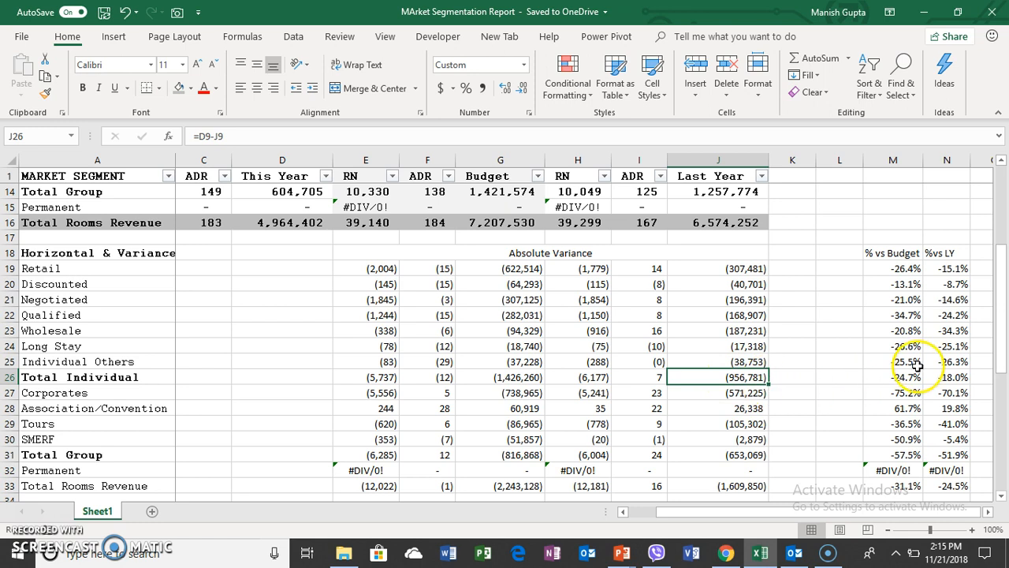
left_click(947, 376)
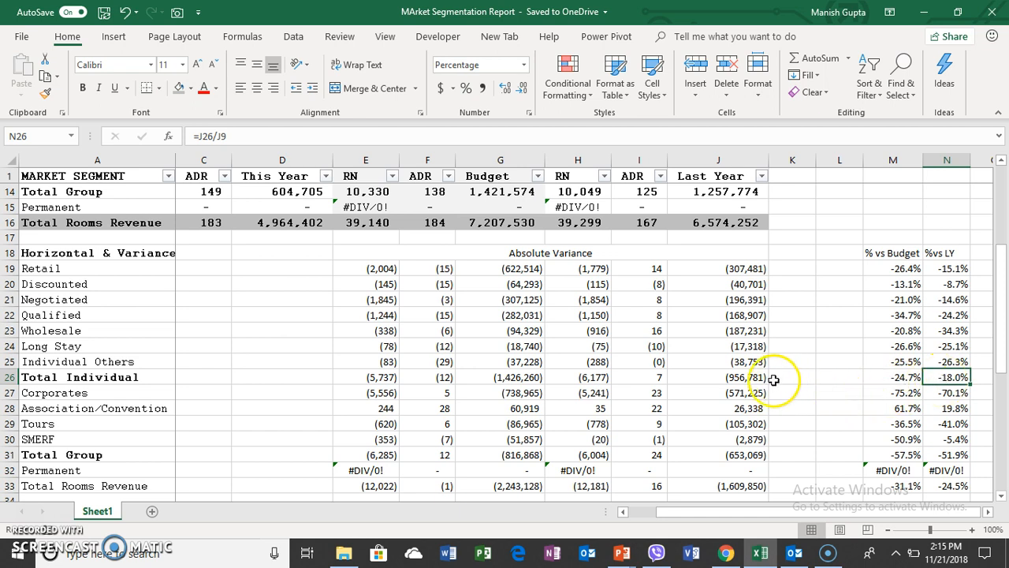
mouse_move(711, 380)
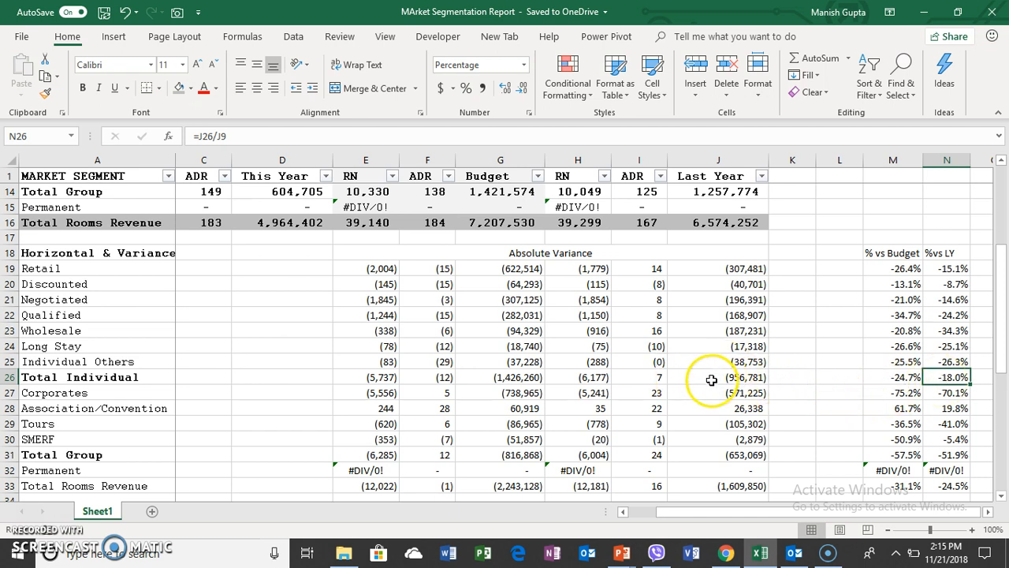
left_click(718, 376)
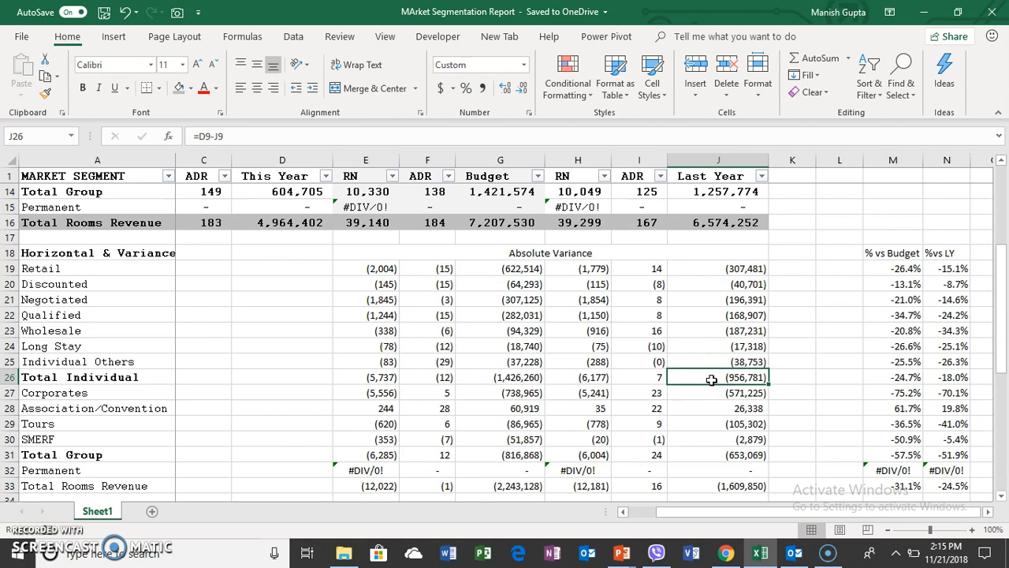
left_click(718, 393)
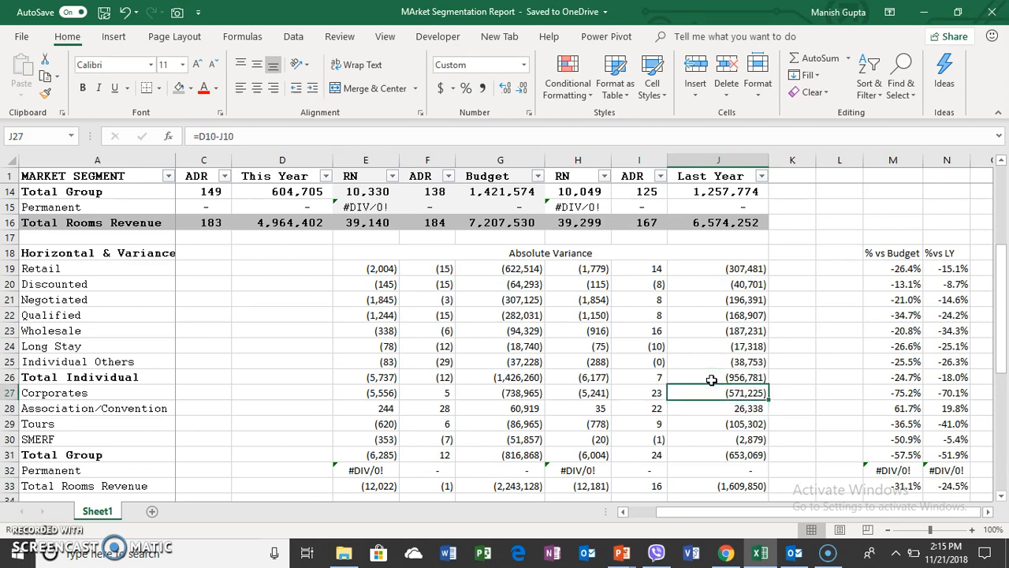
left_click(717, 377)
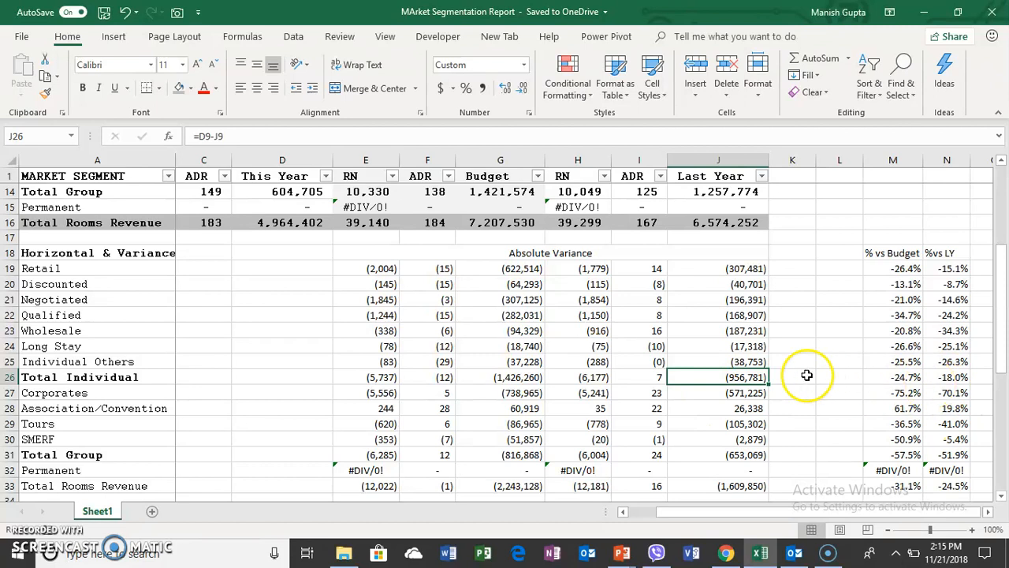
mouse_move(717, 455)
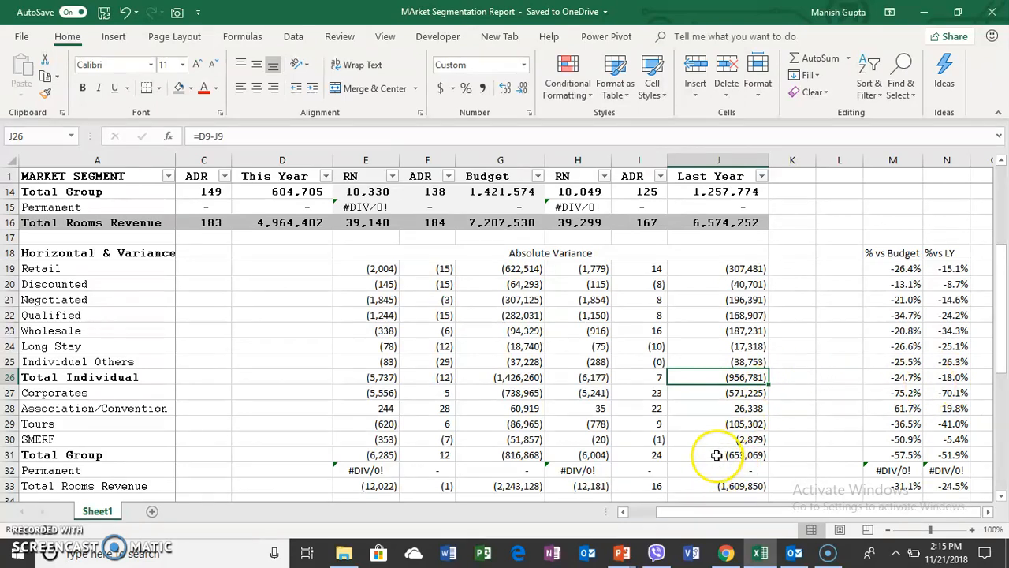
Check the Total Group variance and percentage, totalling the Corporates-through-SMERF variances against last year.
left_click(717, 455)
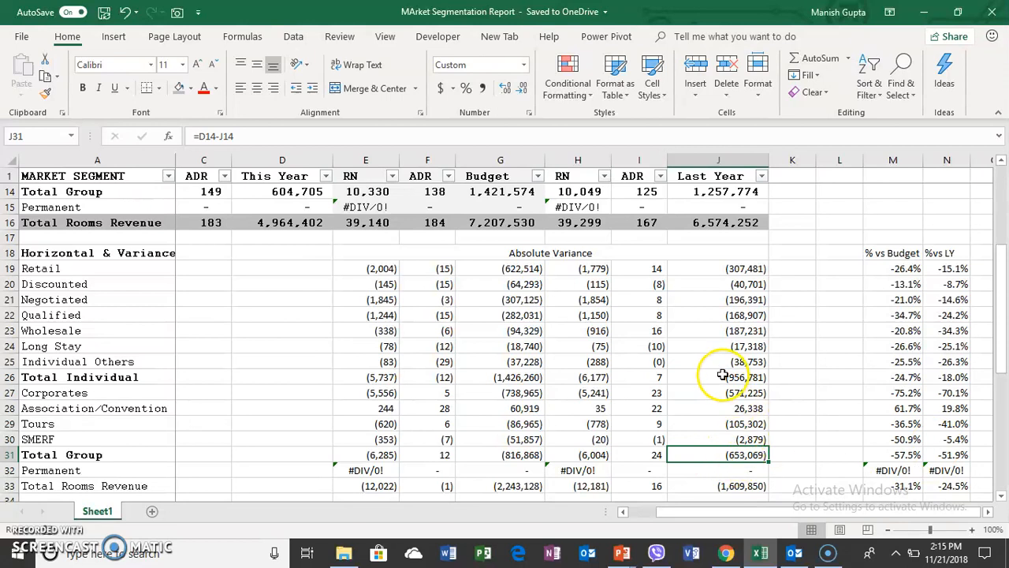
left_click(946, 454)
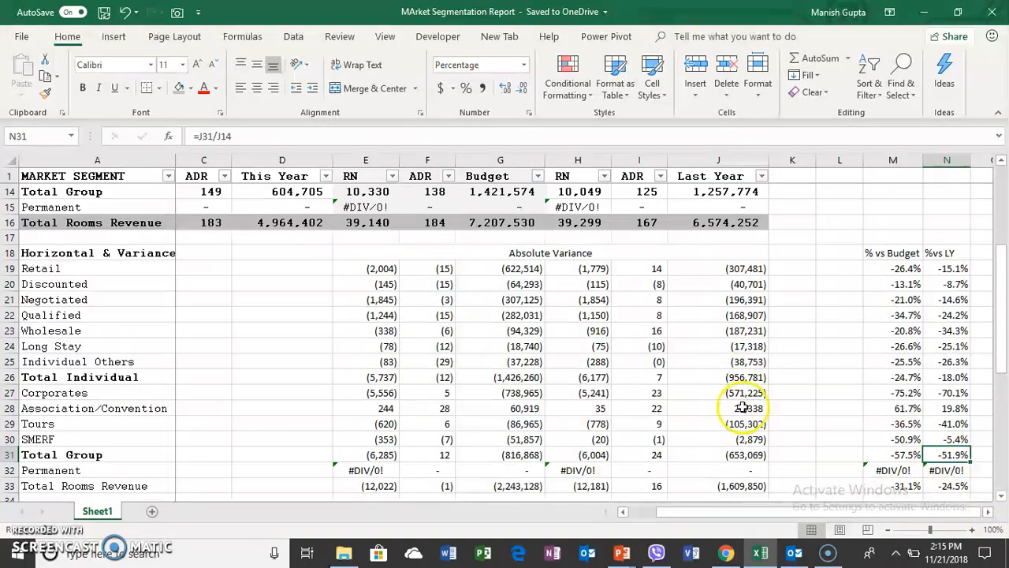
left_click(717, 454)
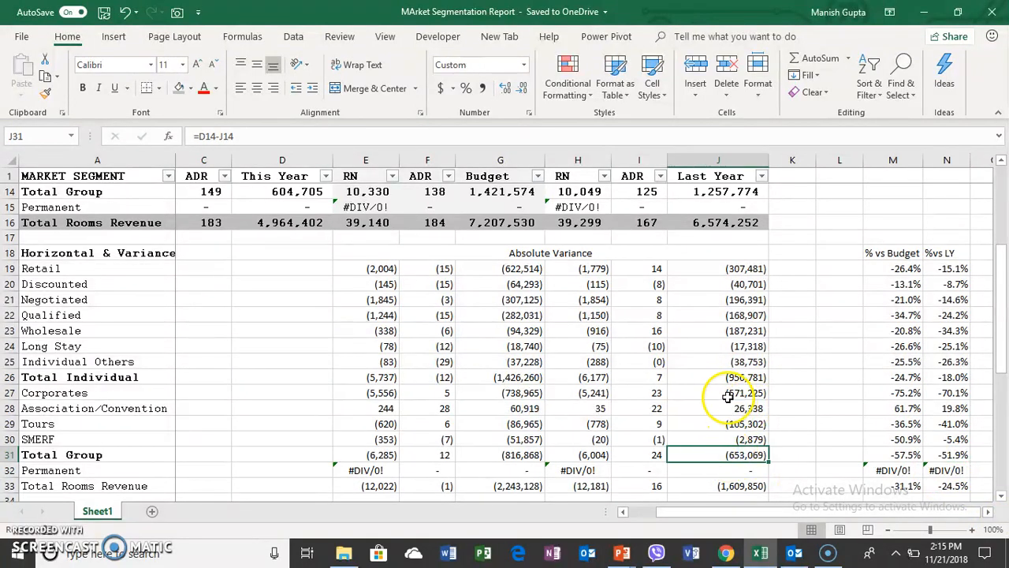
left_click_drag(718, 392, 719, 408)
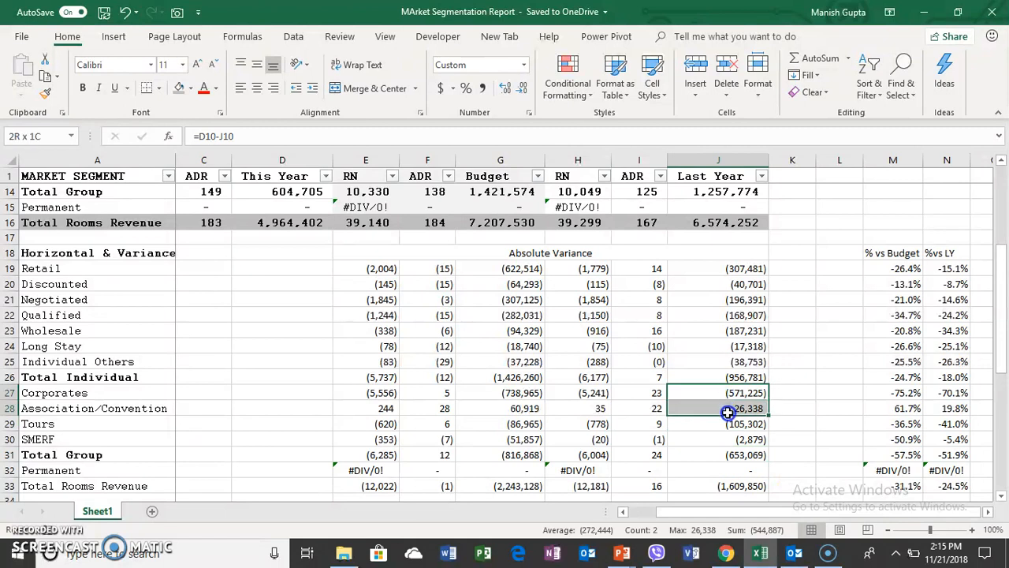
left_click_drag(727, 407, 727, 440)
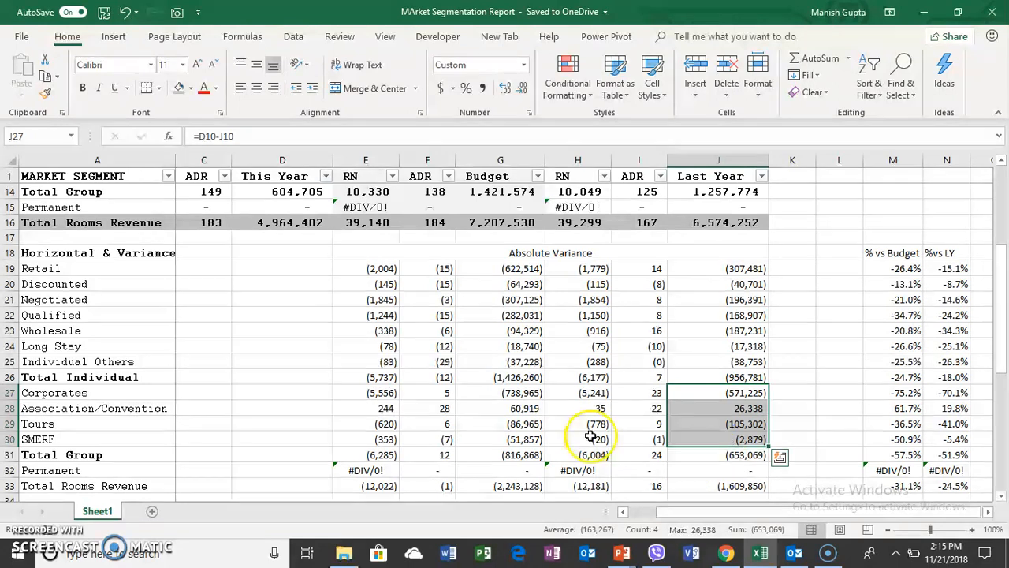
mouse_move(712, 458)
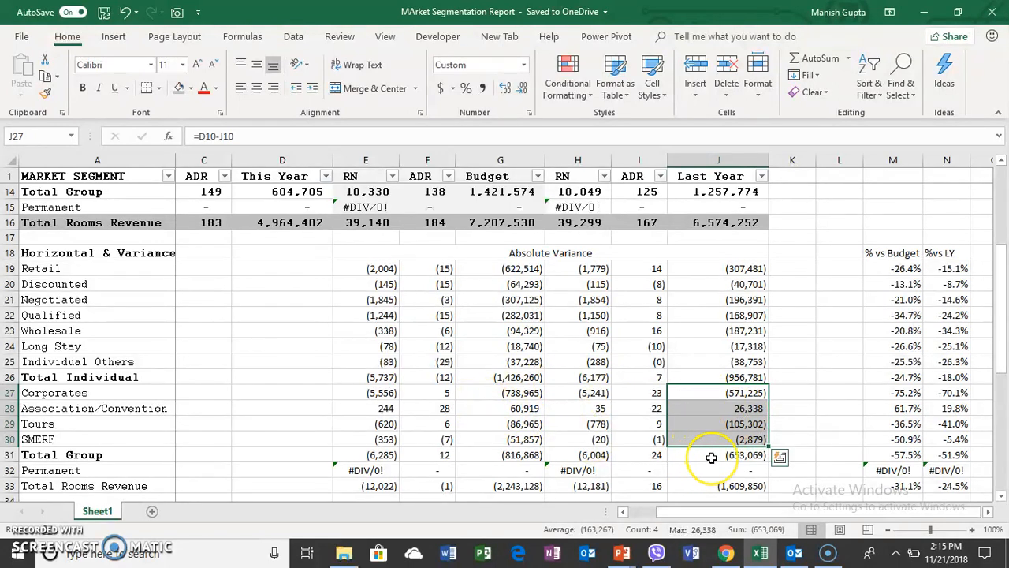
mouse_move(712, 398)
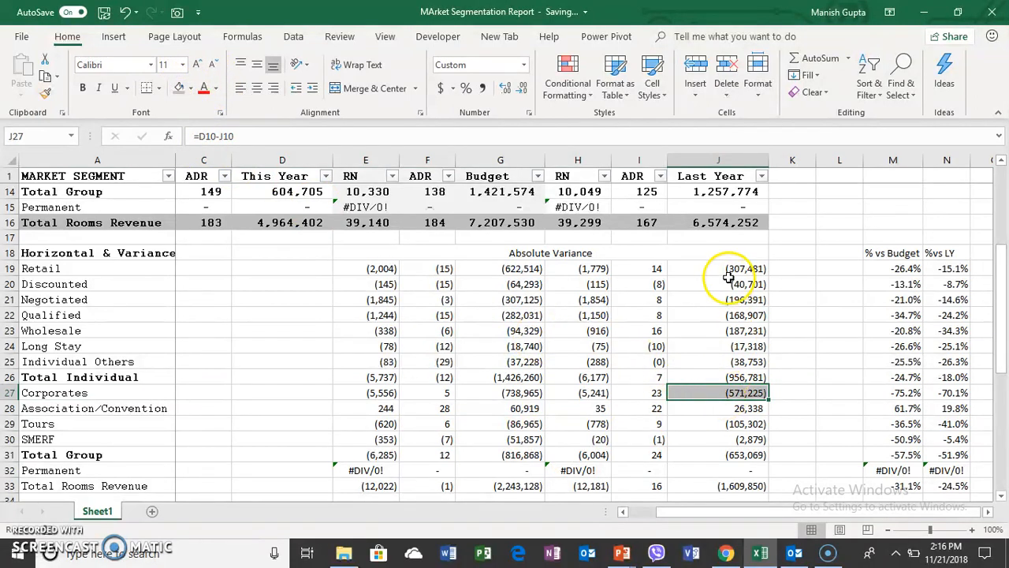
Review the Retail variance and percentage versus last year, then move down to the Vertical Analysis block.
left_click(717, 268)
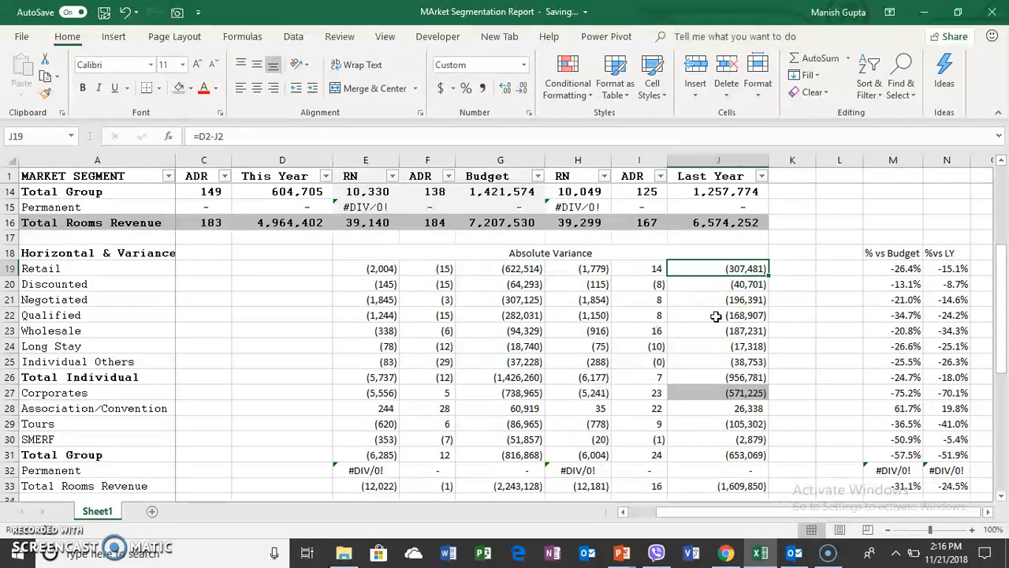
left_click(946, 268)
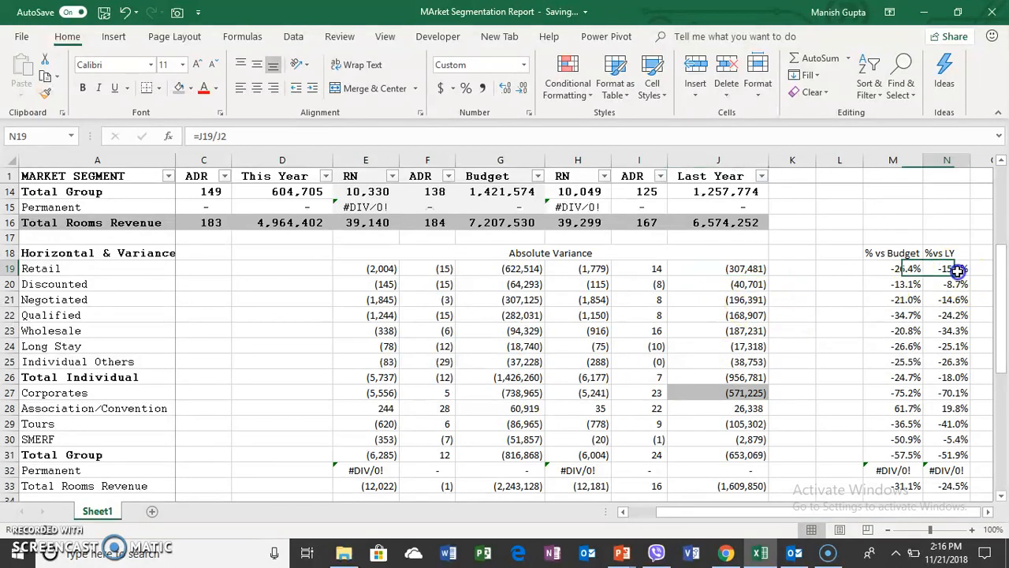
left_click(718, 268)
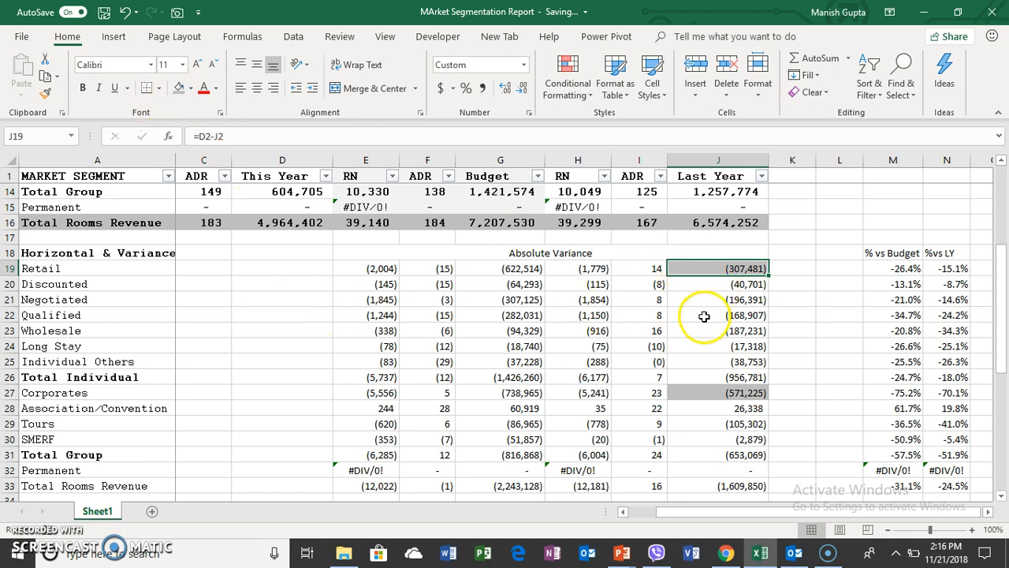
left_click(704, 315)
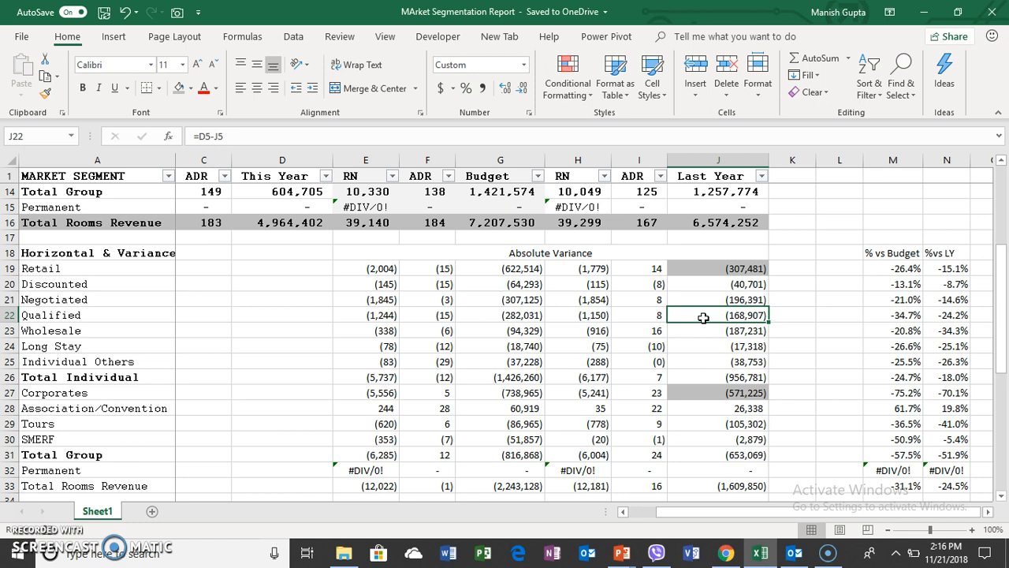
scroll("down", 3)
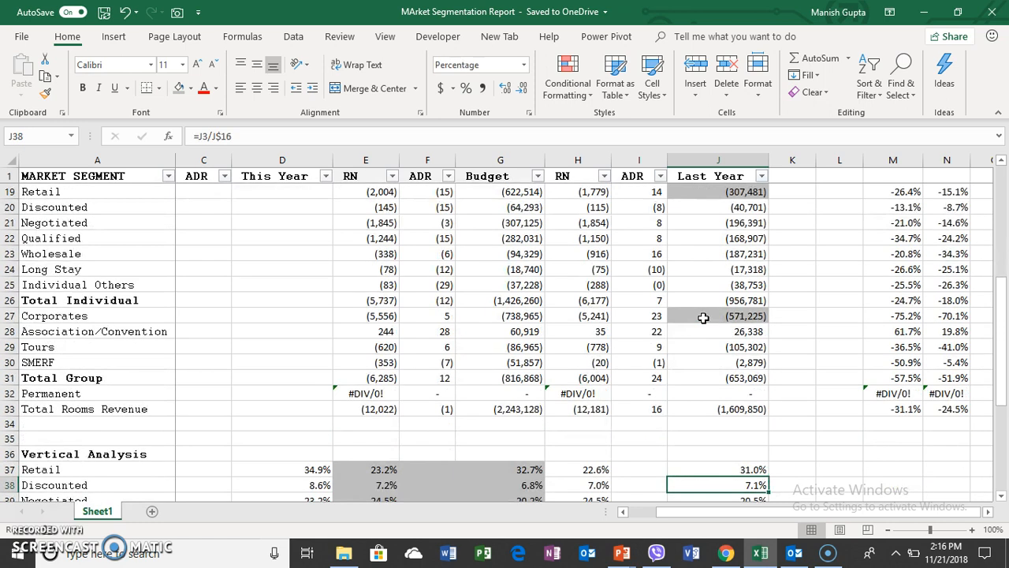
scroll("down", 3)
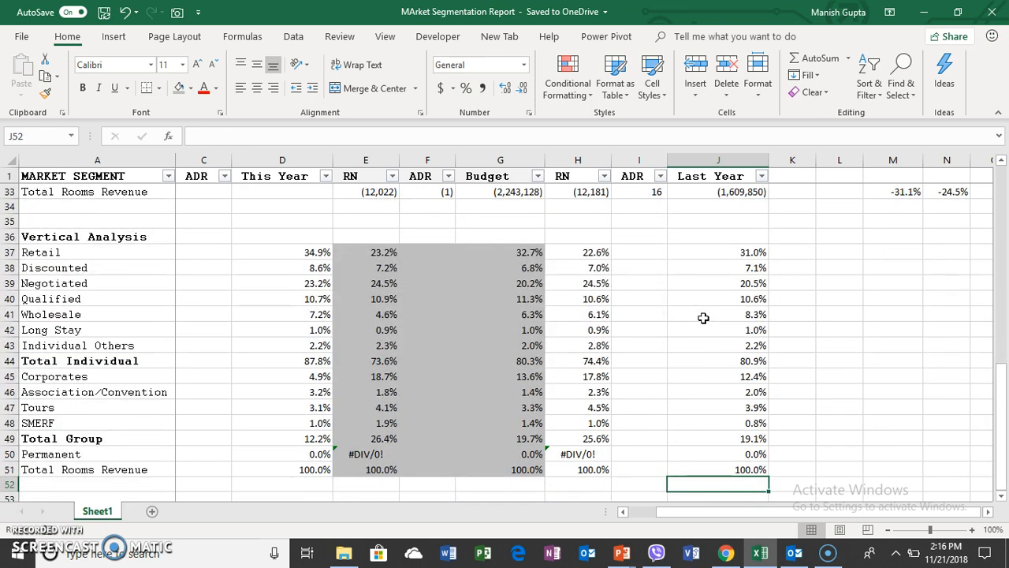
Verify the Last Year share formulas for Total Rooms Revenue, Corporates and Permanent, totalling Retail through Permanent.
left_click(717, 469)
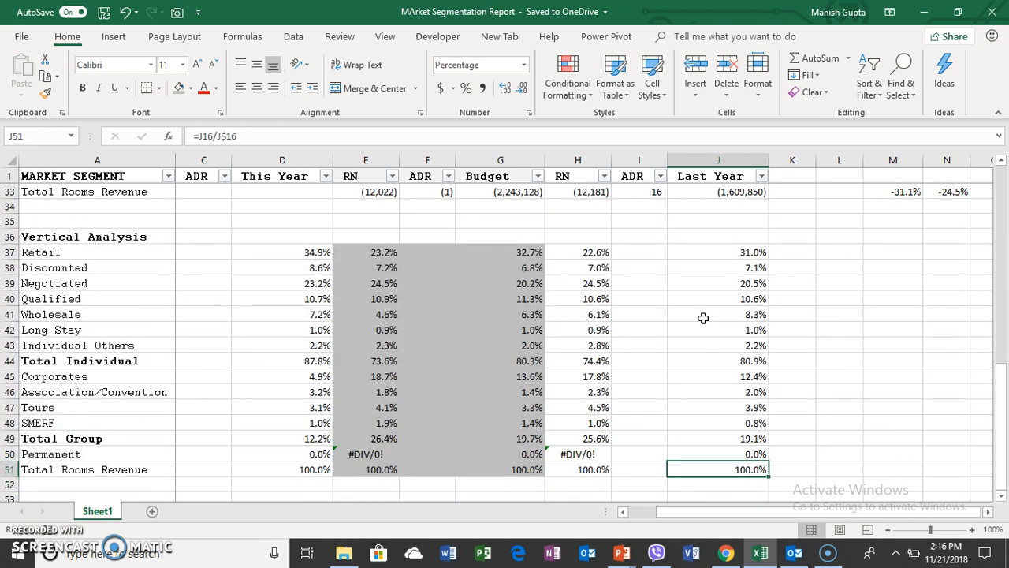
left_click(717, 376)
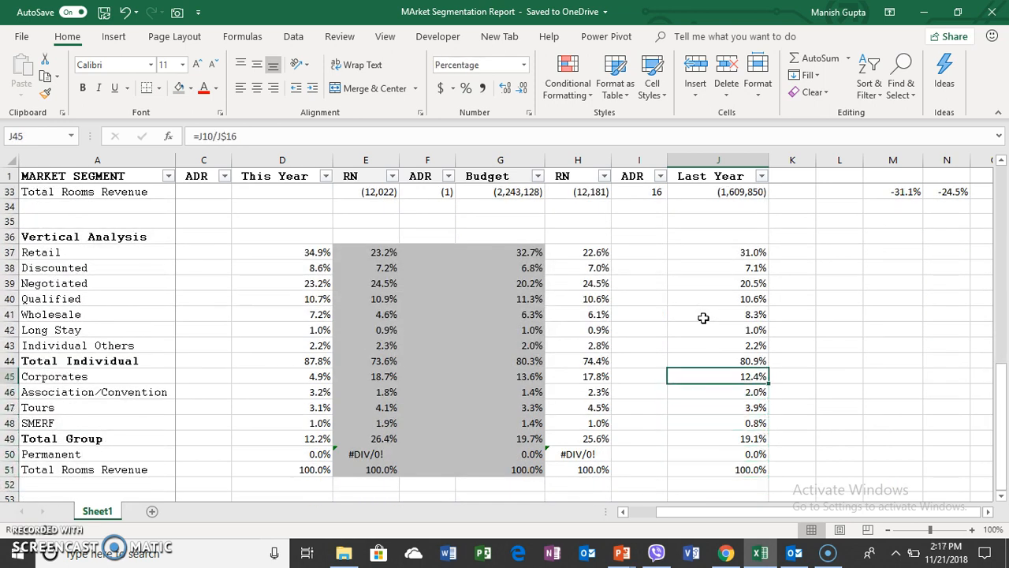
left_click_drag(719, 251, 718, 453)
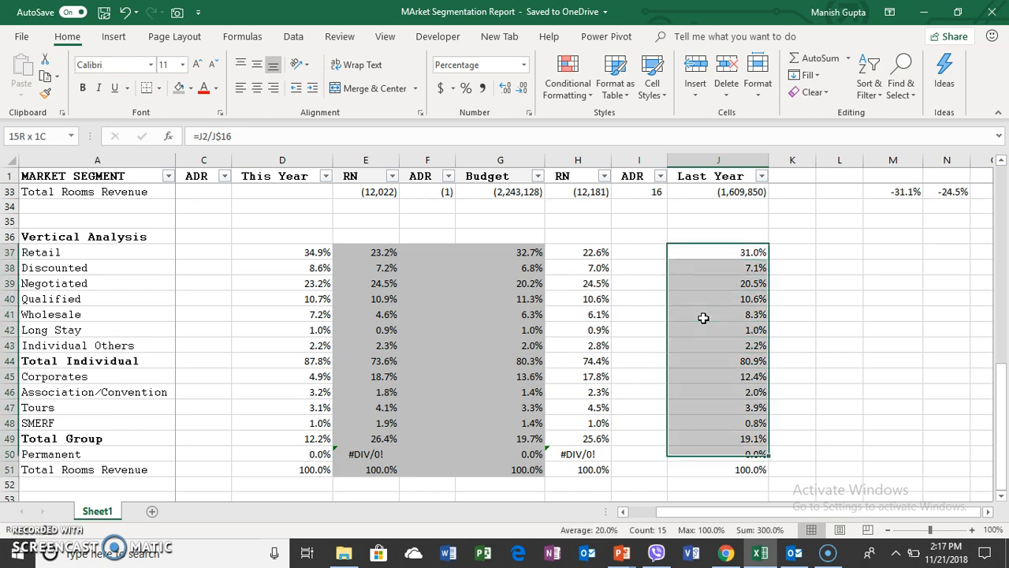
left_click(718, 392)
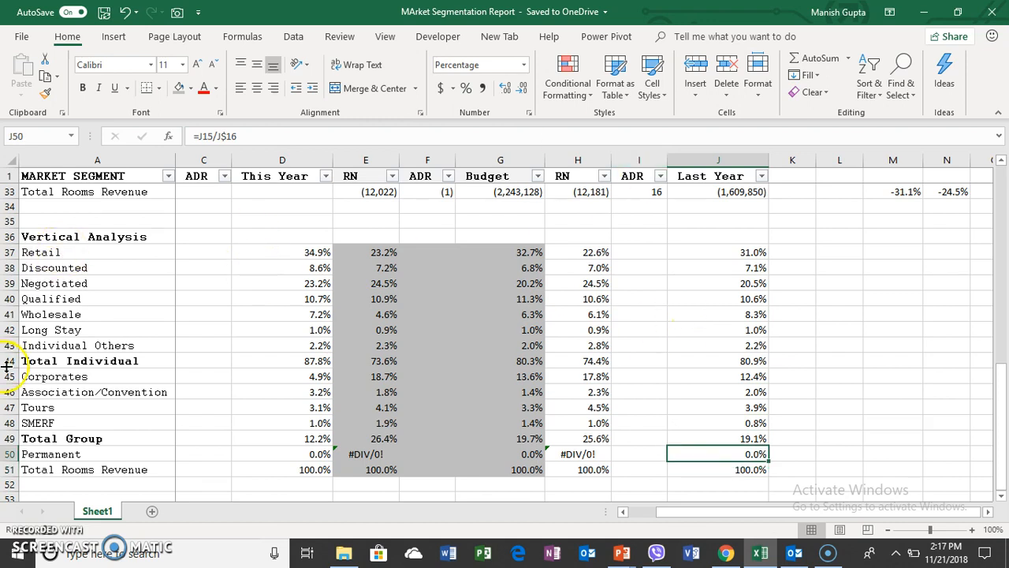
Confirm the Total Individual and Total Group share formulas divide by Total Rooms Revenue for Last Year and This Year.
left_click(11, 361)
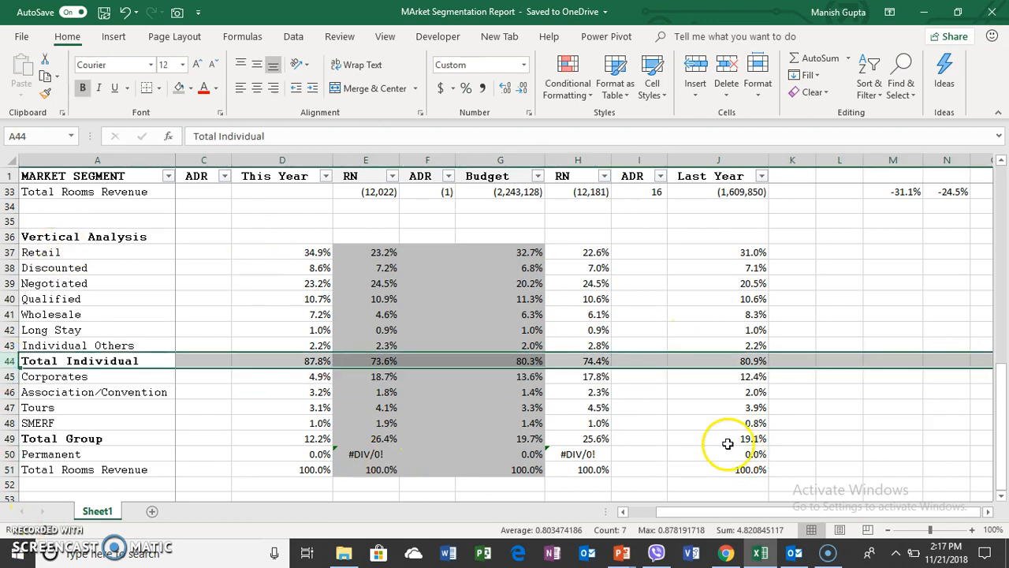
mouse_move(747, 387)
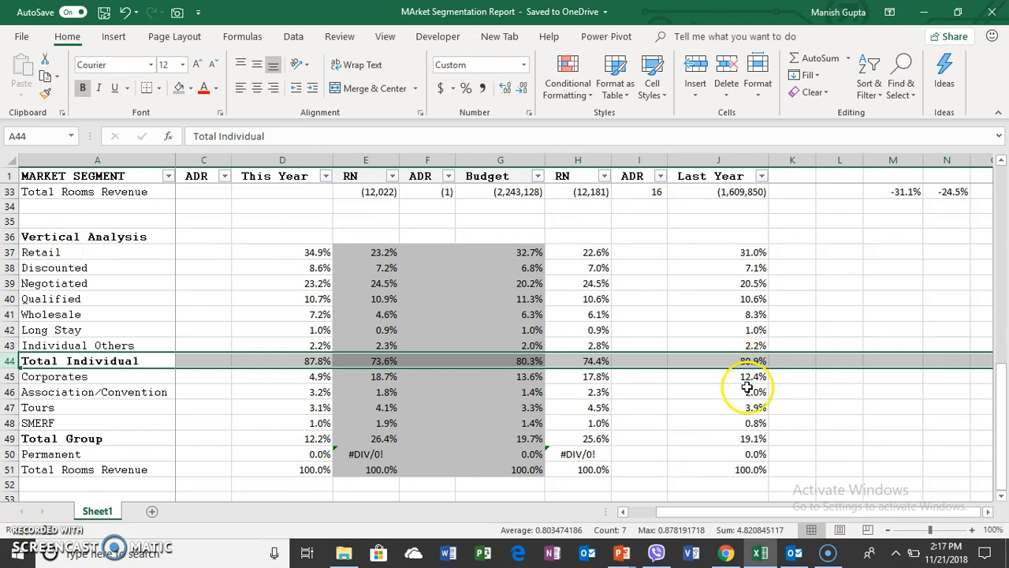
left_click(745, 360)
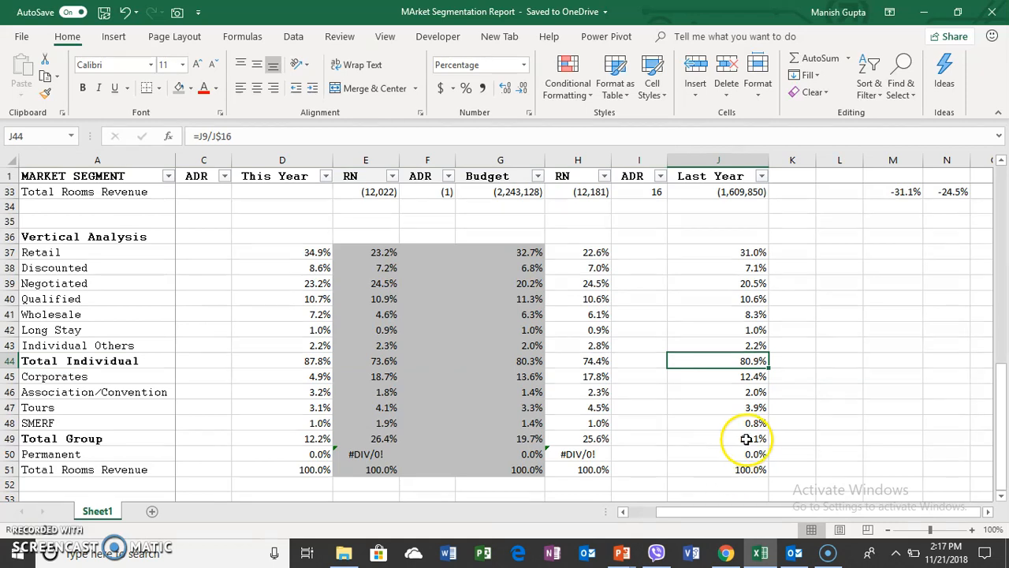
left_click(717, 438)
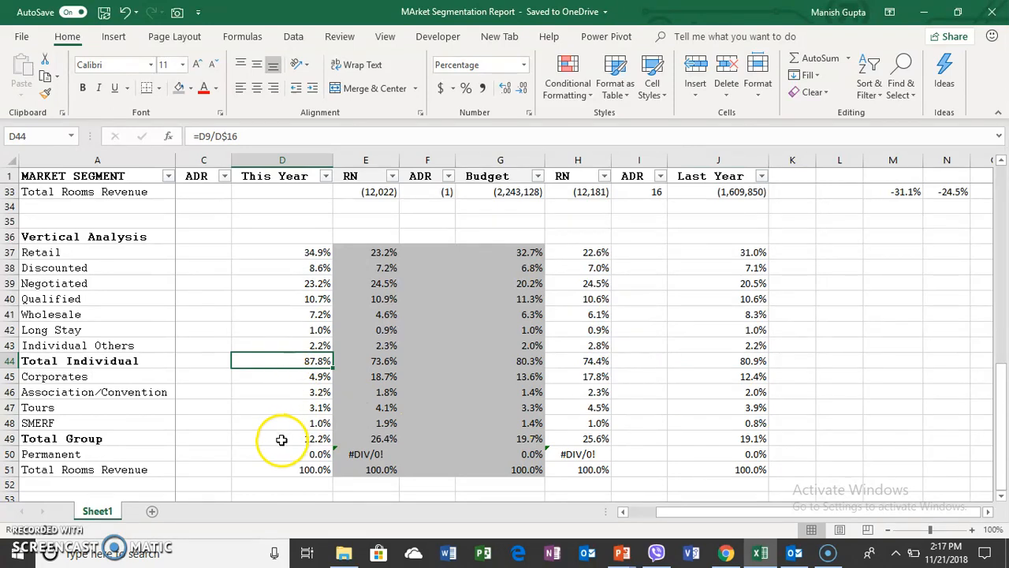
left_click(282, 438)
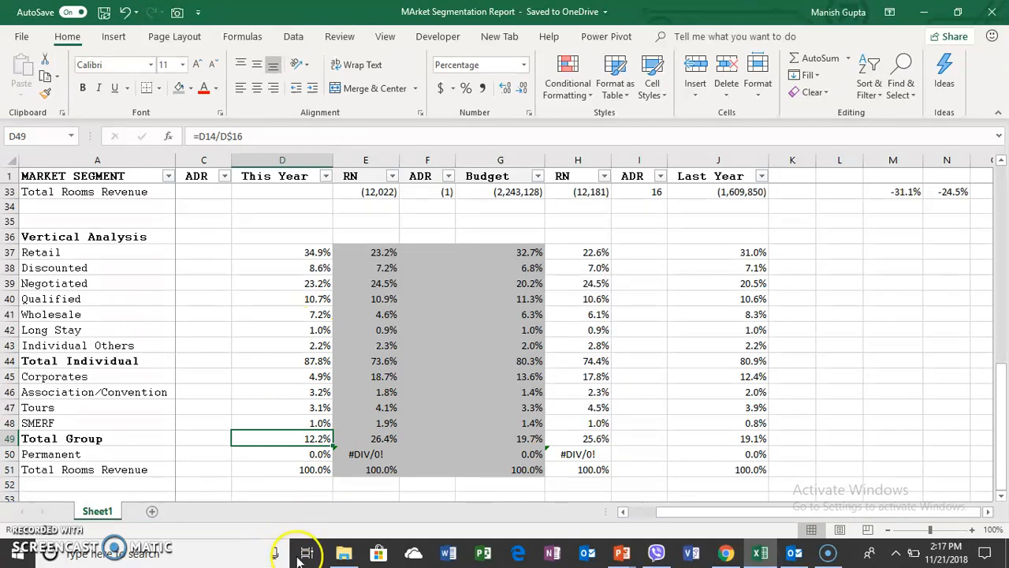
mouse_move(733, 477)
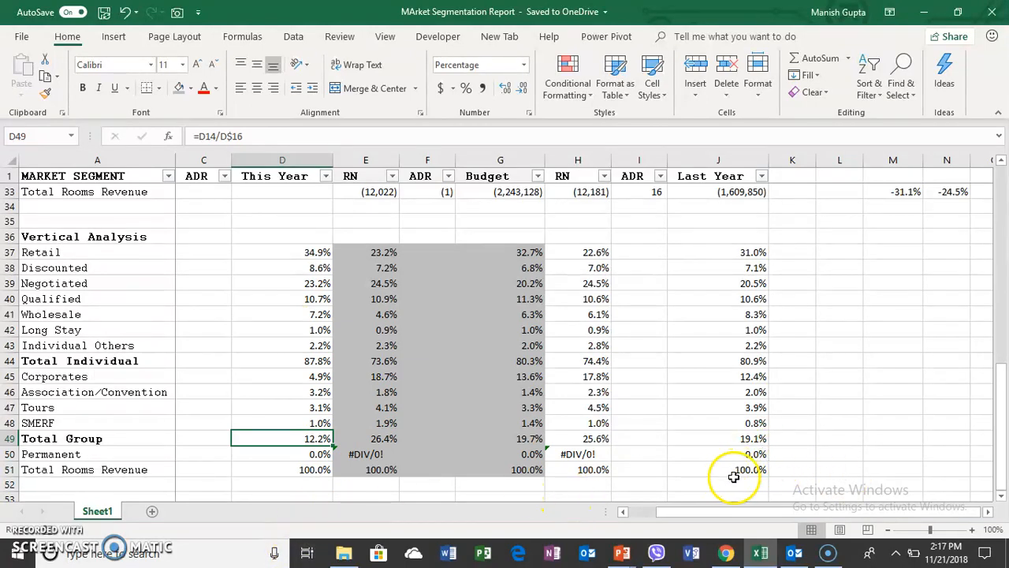
mouse_move(697, 415)
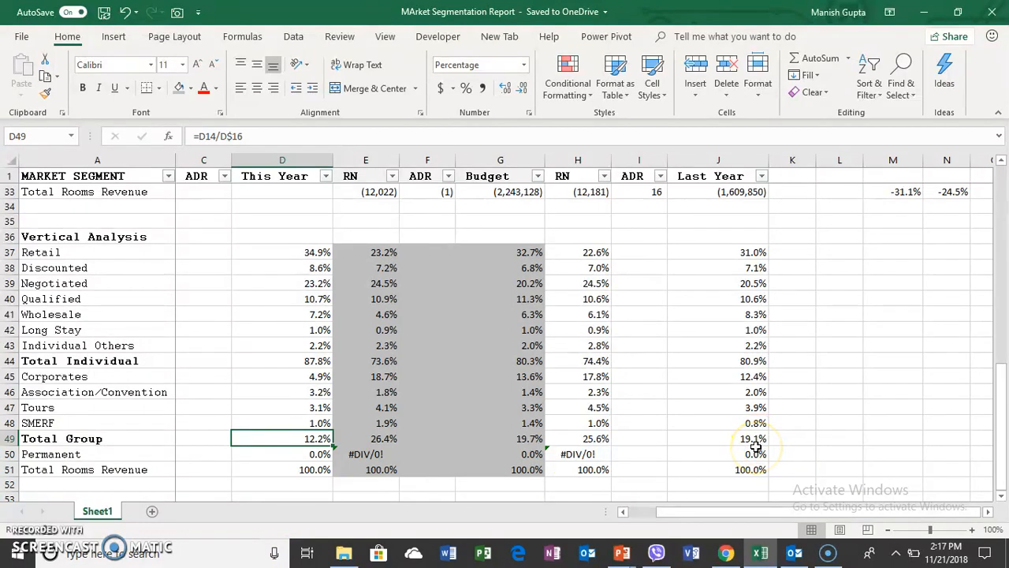
mouse_move(733, 472)
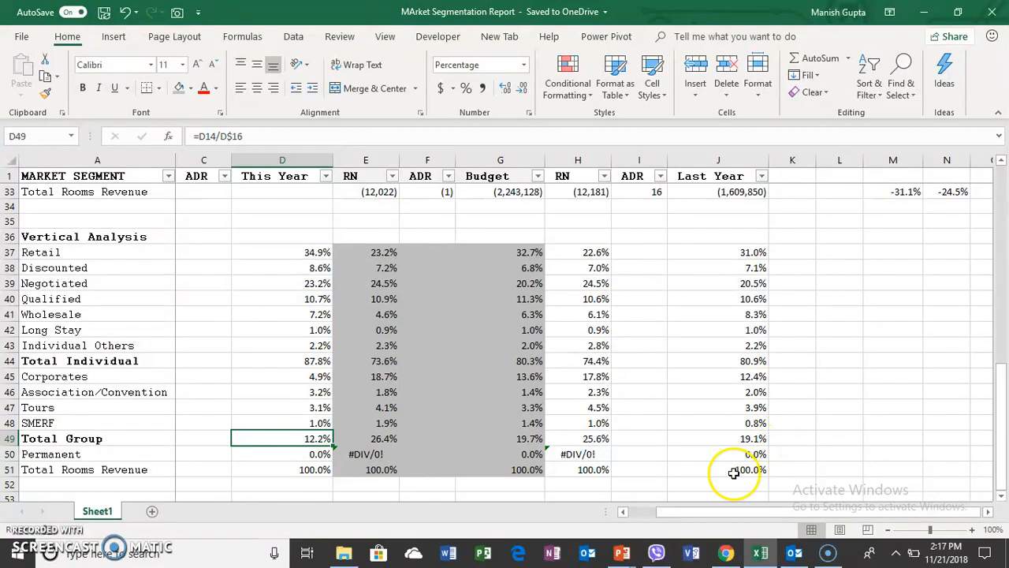
mouse_move(292, 438)
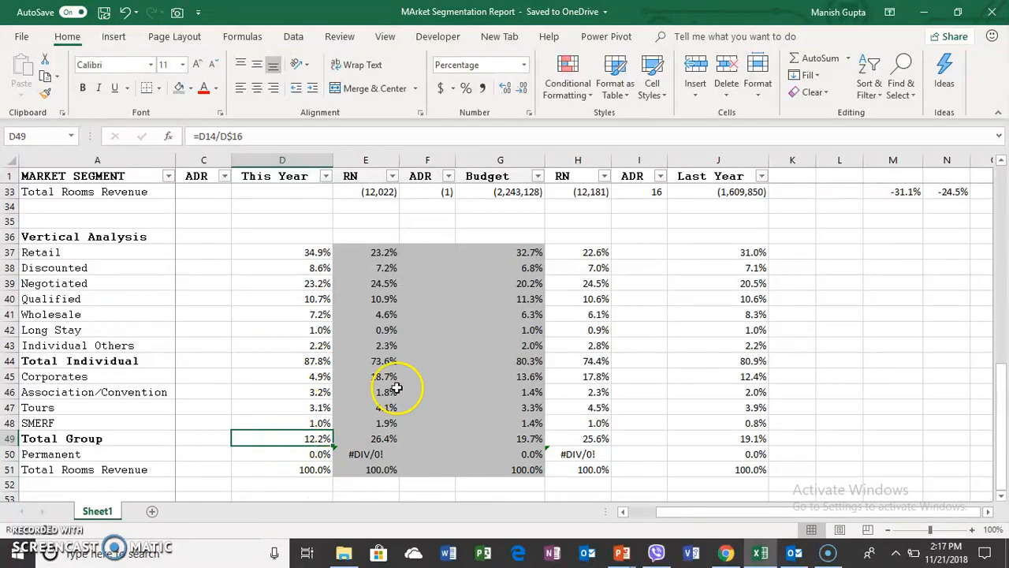
mouse_move(343, 382)
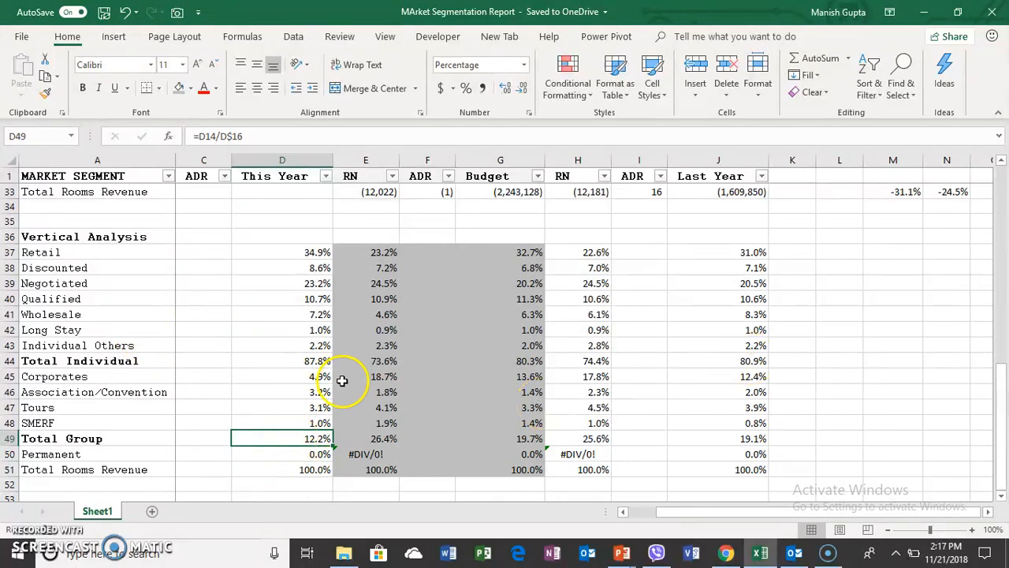
left_click(282, 360)
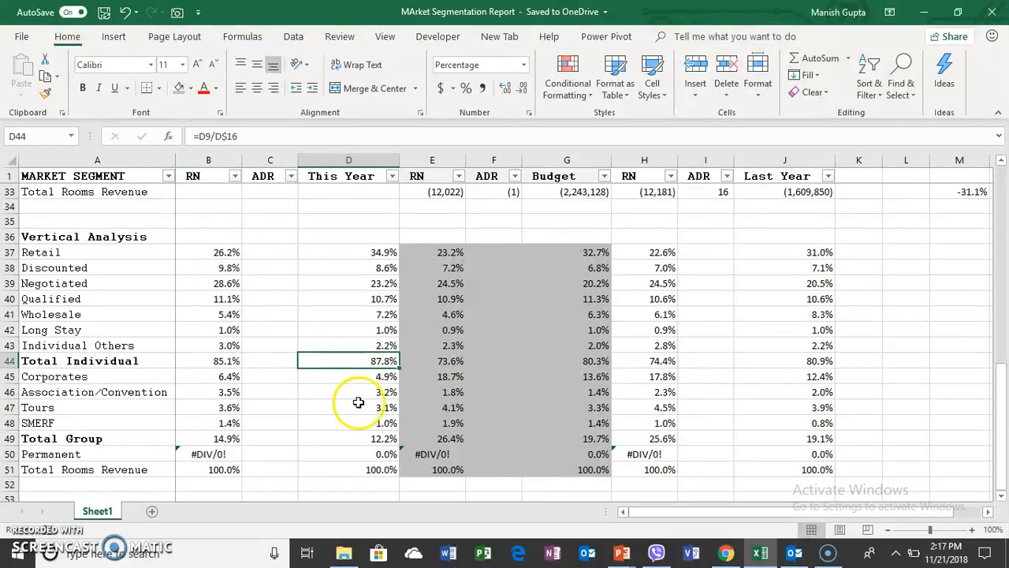
mouse_move(808, 352)
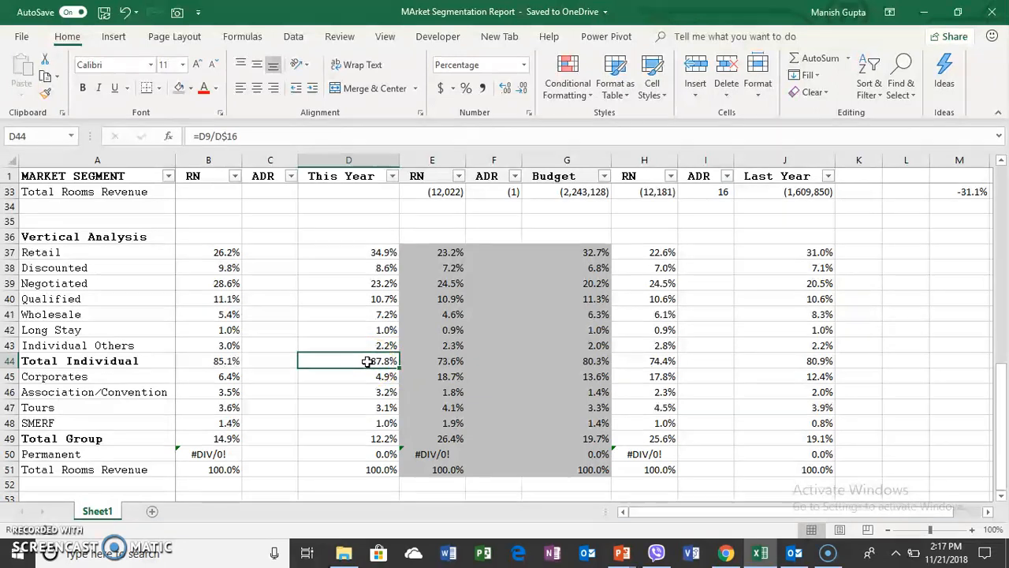
left_click(348, 283)
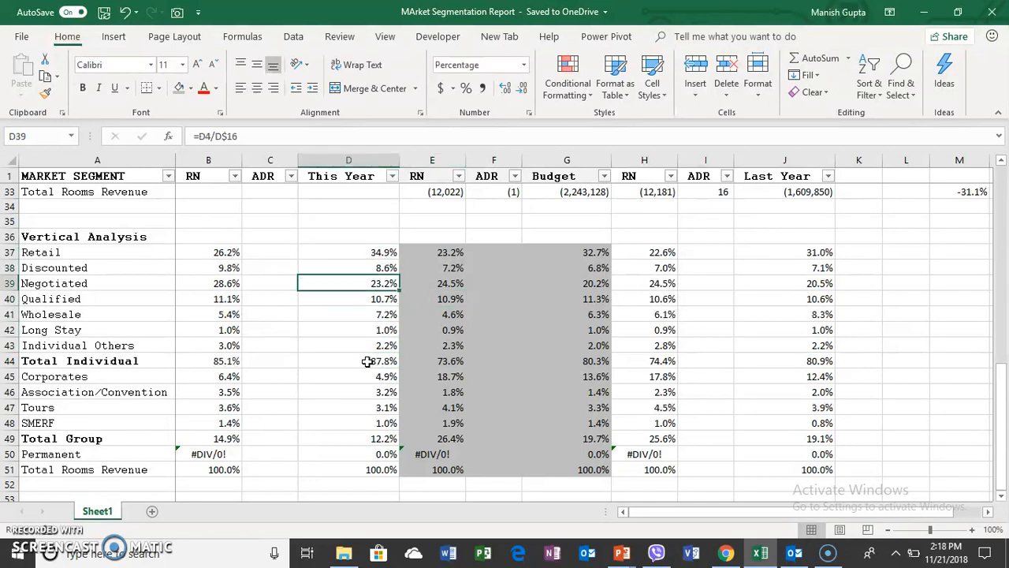
left_click(349, 252)
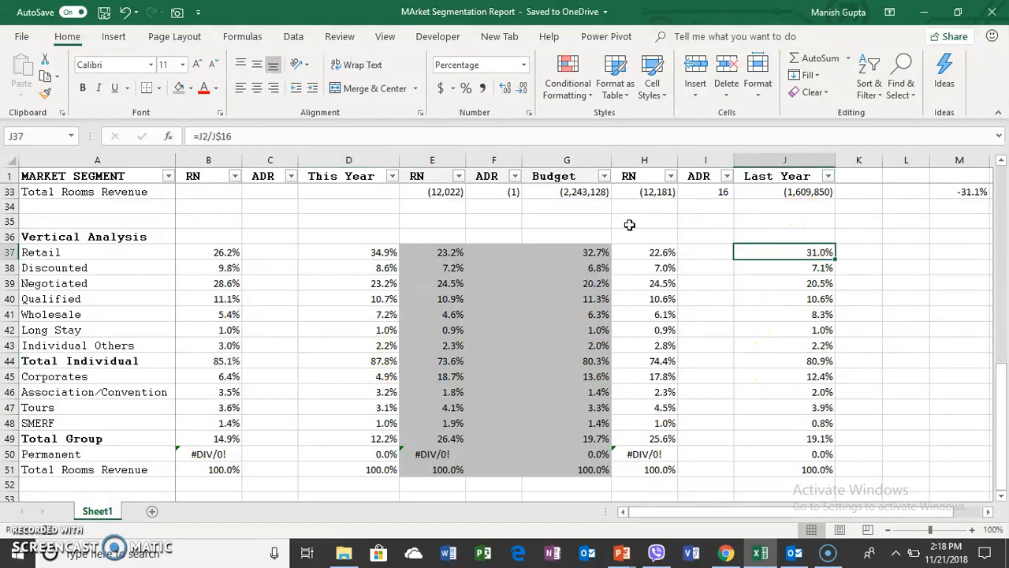
left_click(348, 267)
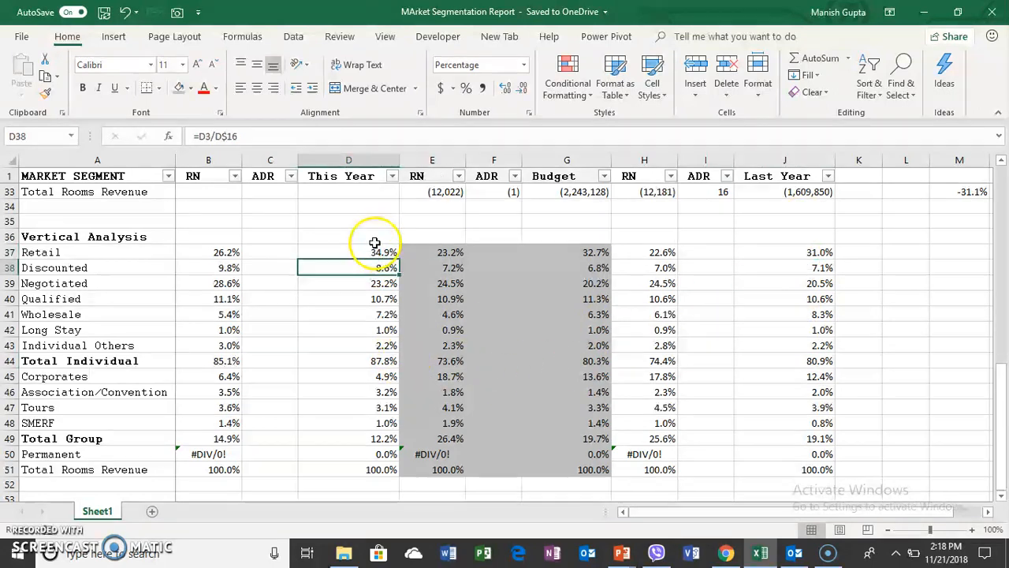
left_click(348, 252)
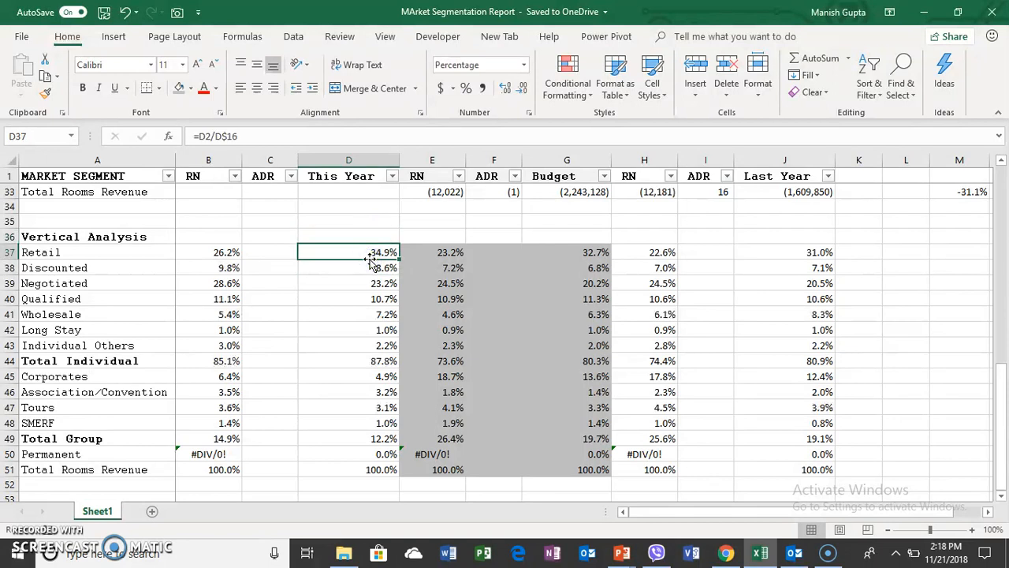
mouse_move(757, 285)
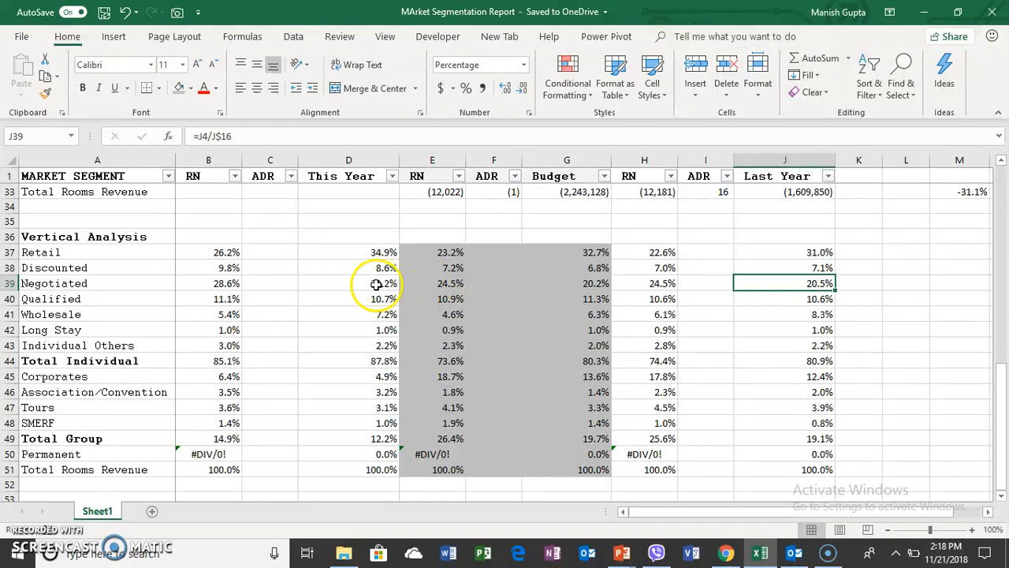
left_click(348, 283)
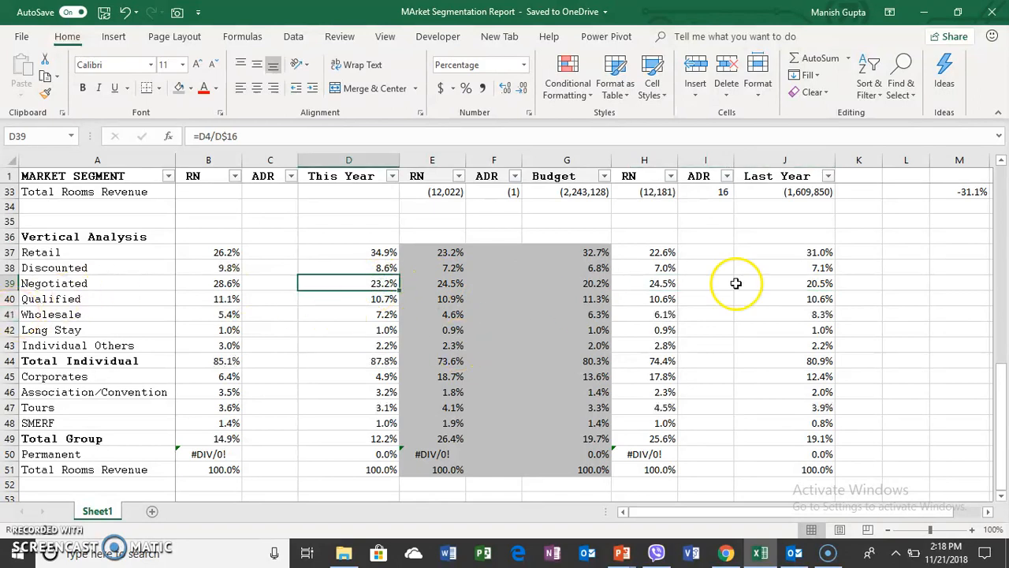
left_click(785, 298)
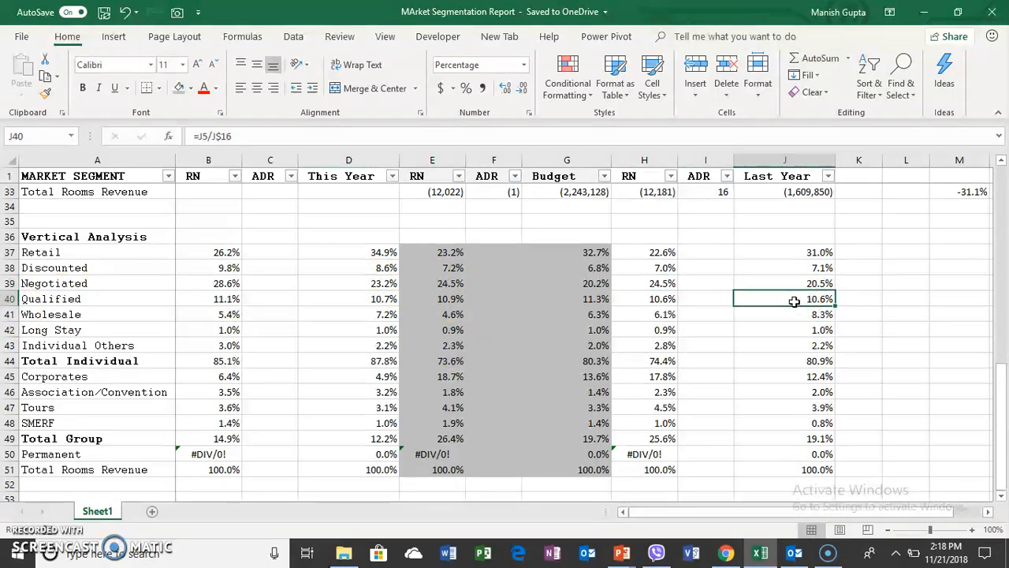
left_click(348, 298)
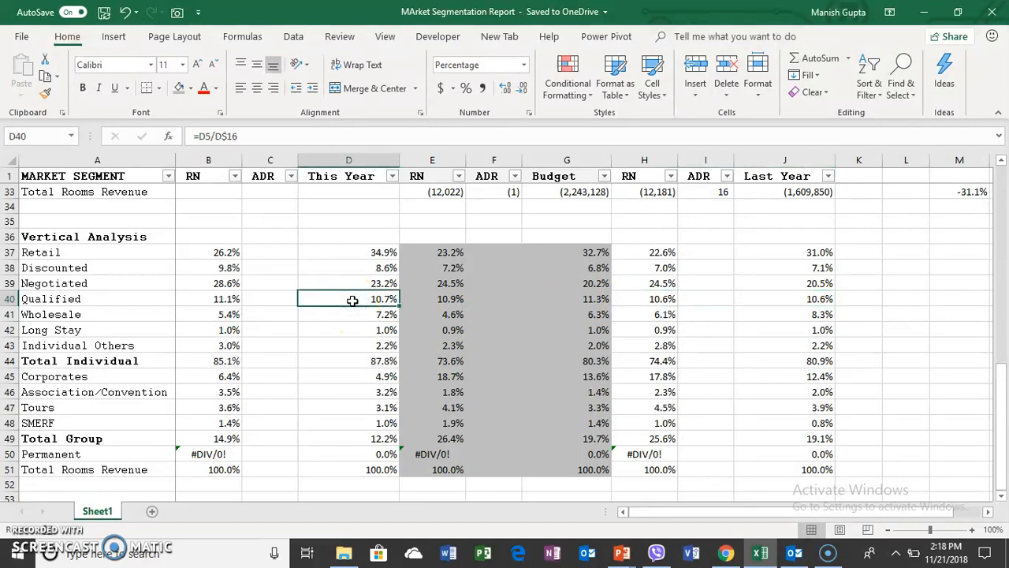
left_click(784, 314)
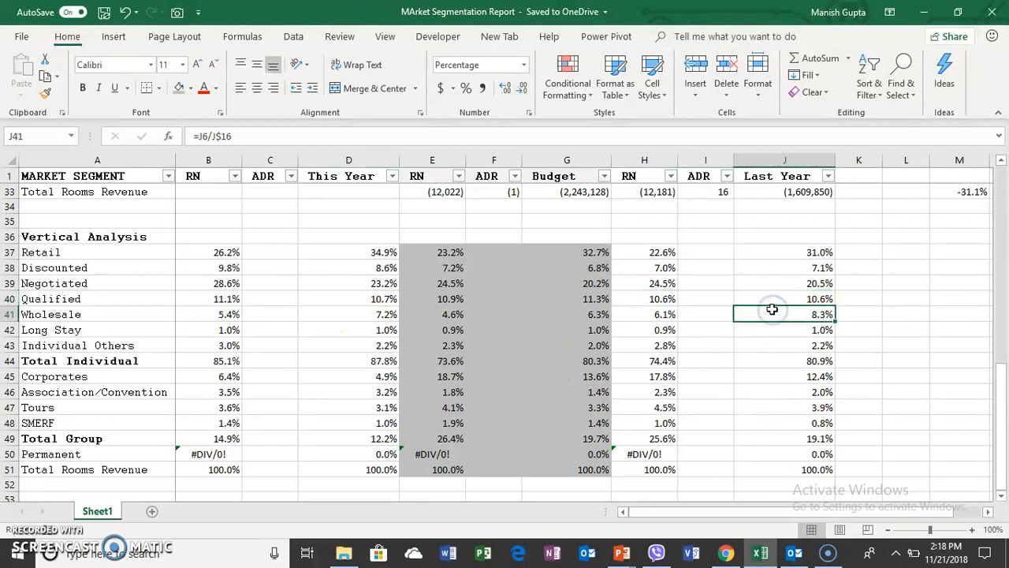
mouse_move(350, 313)
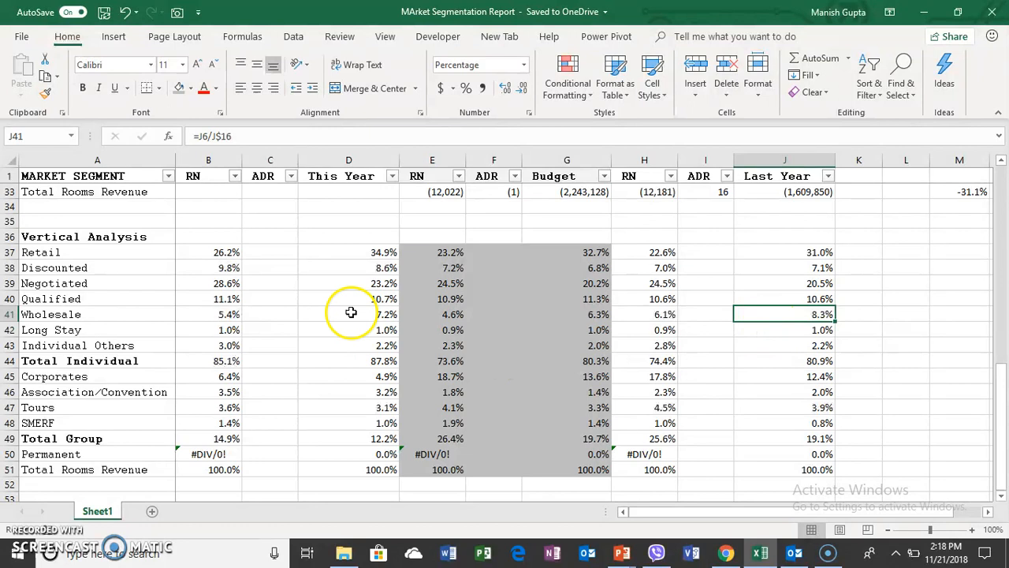
left_click(348, 313)
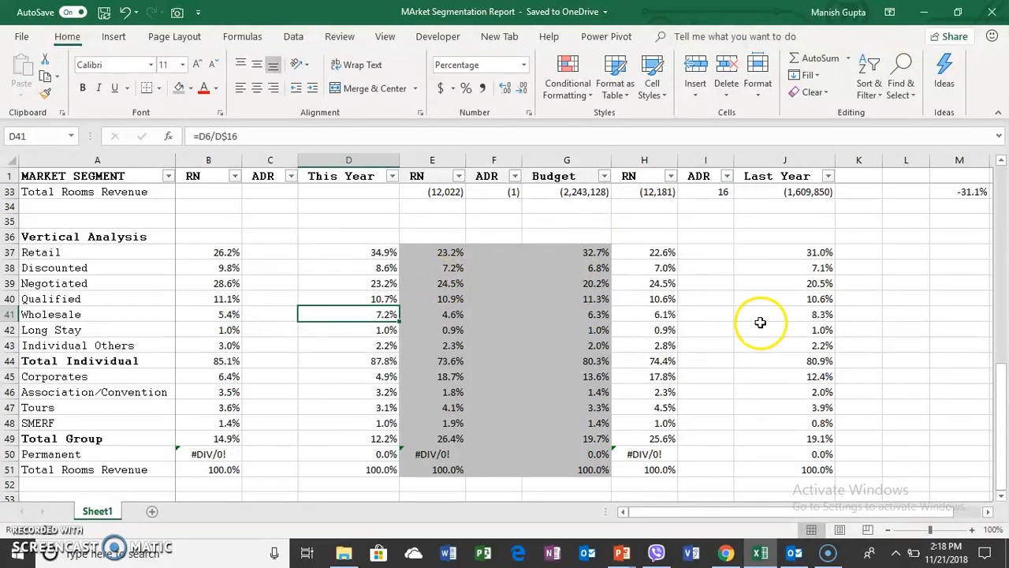
mouse_move(808, 327)
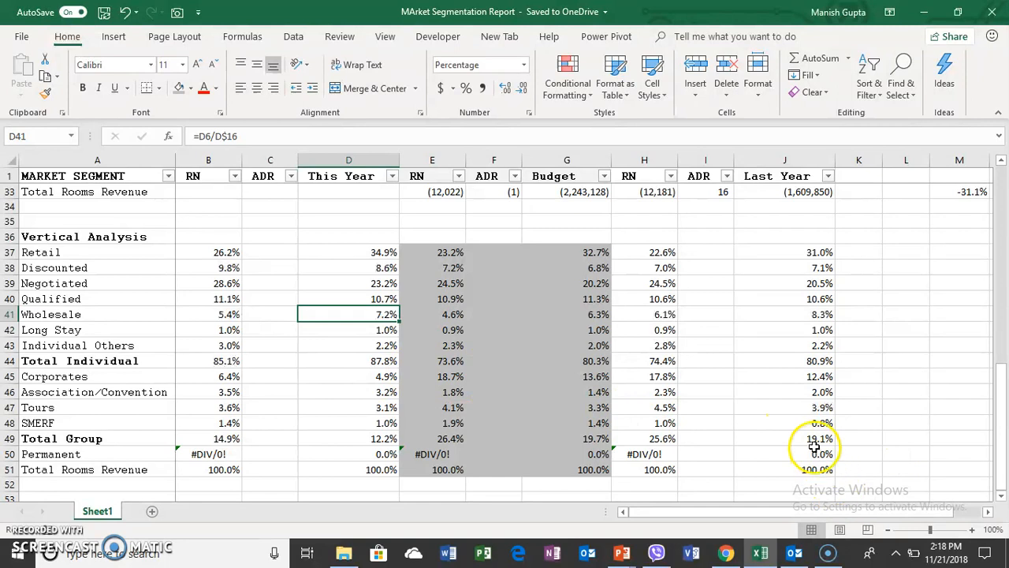
left_click_drag(349, 376, 348, 422)
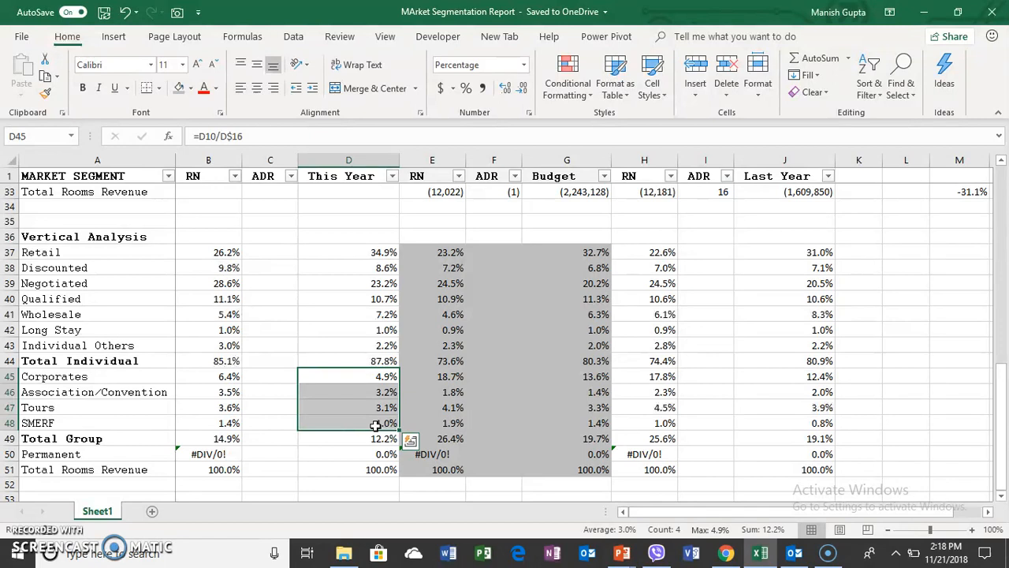
mouse_move(364, 313)
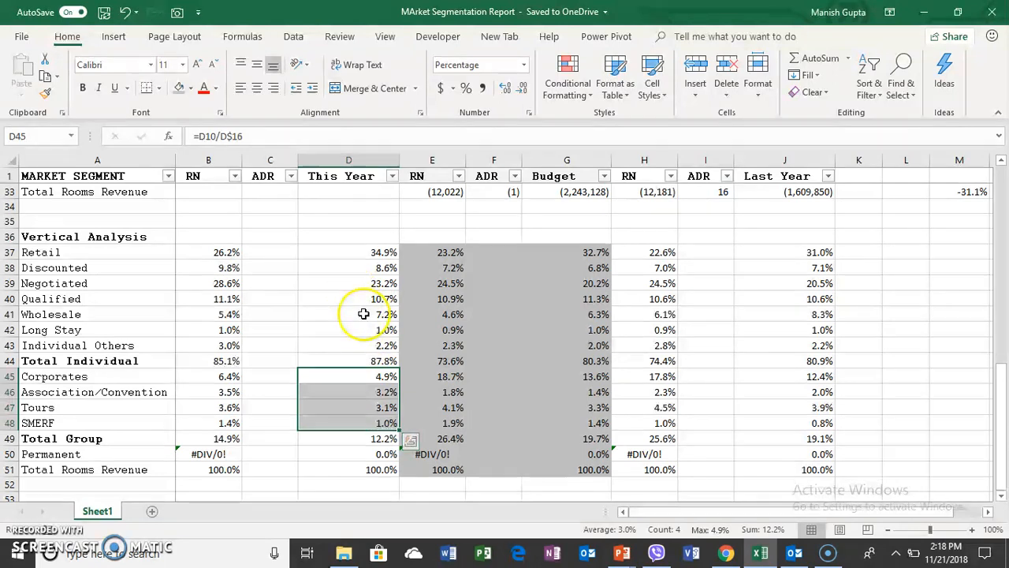
left_click(348, 314)
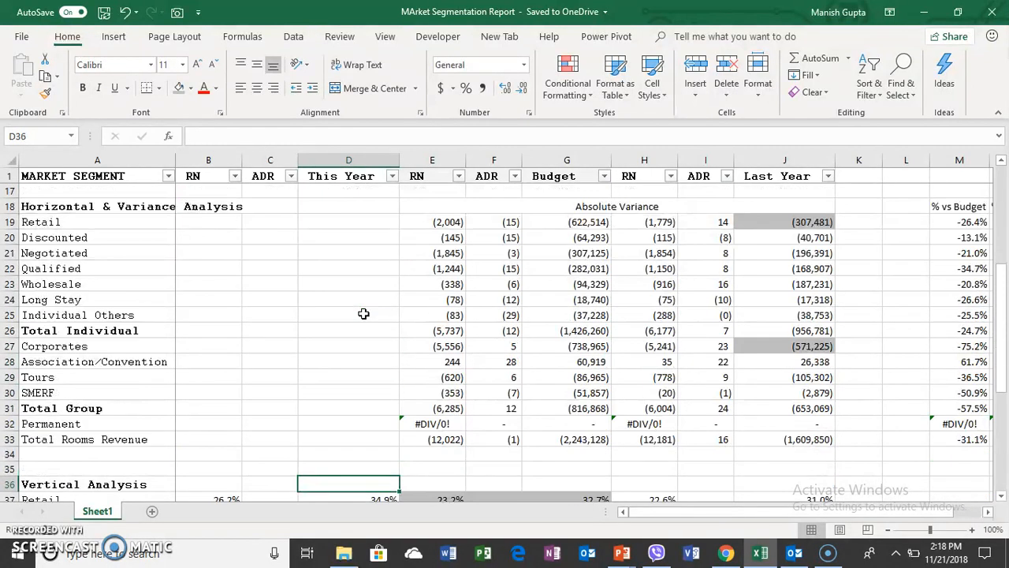
left_click(667, 300)
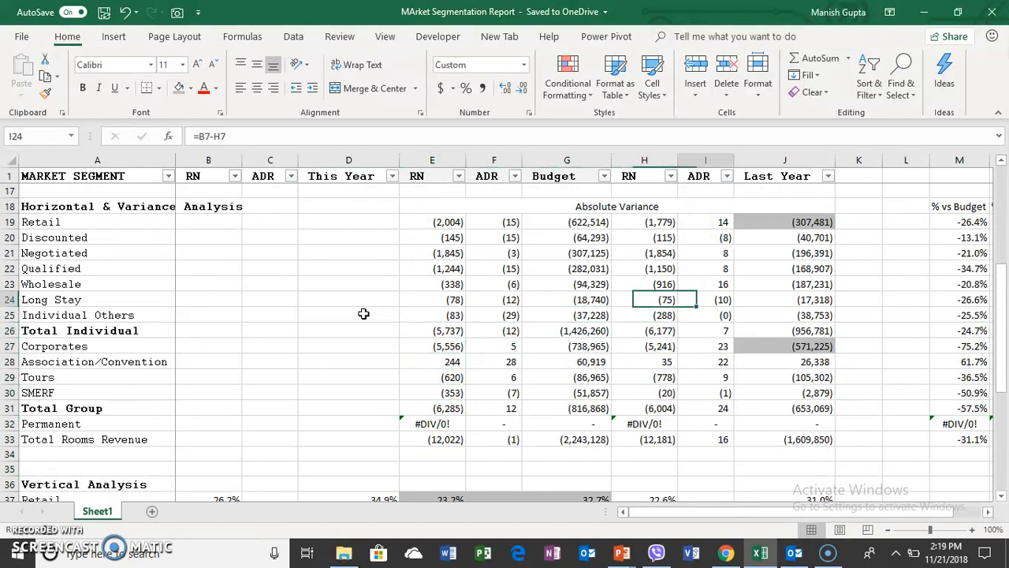
left_click(785, 284)
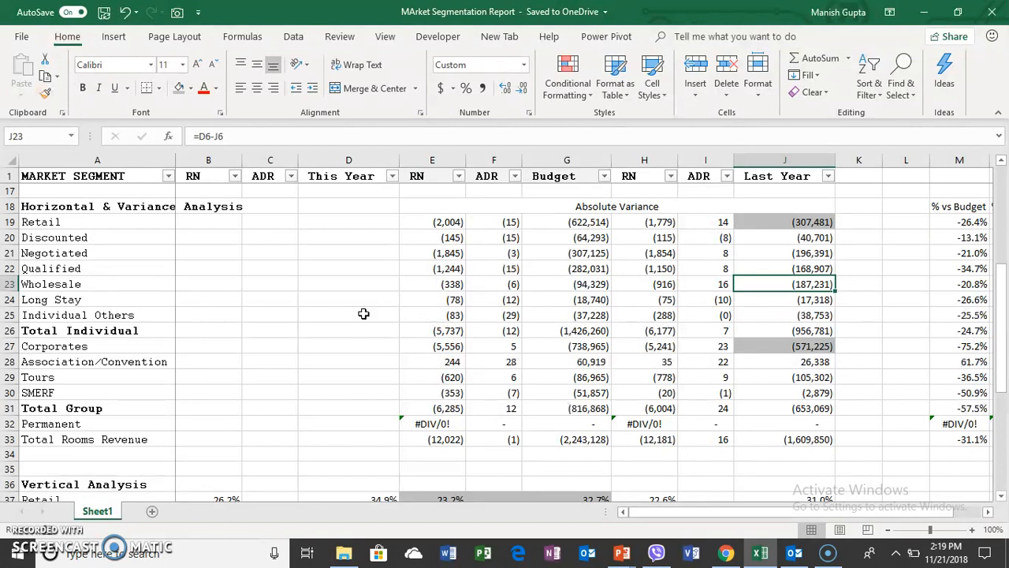
left_click(785, 222)
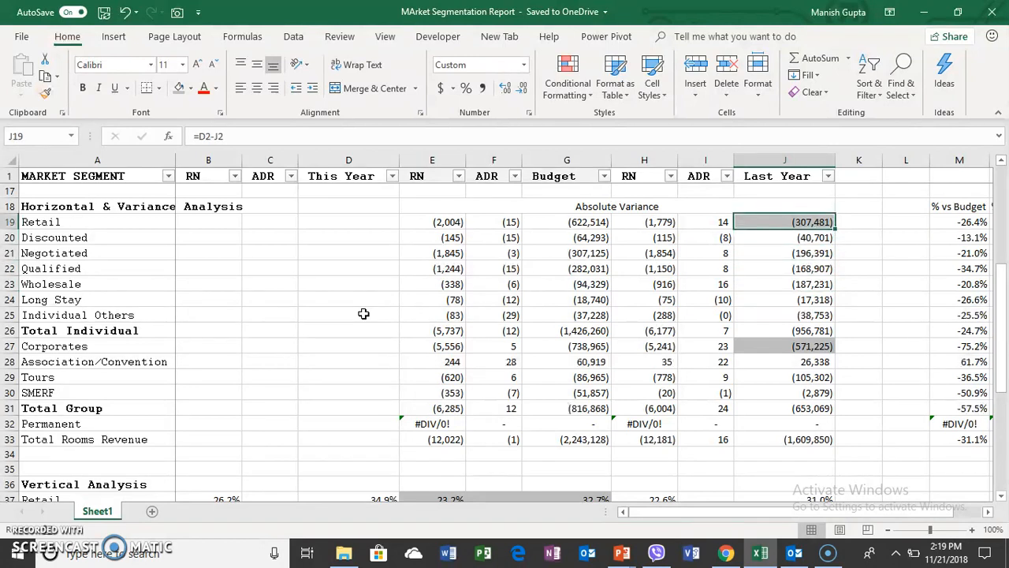
left_click(785, 254)
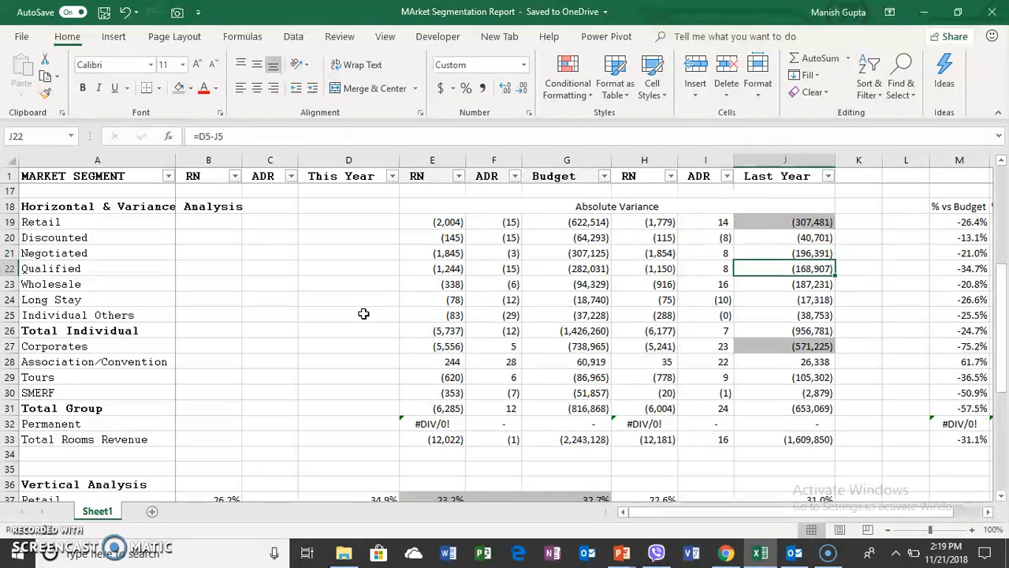
left_click(784, 315)
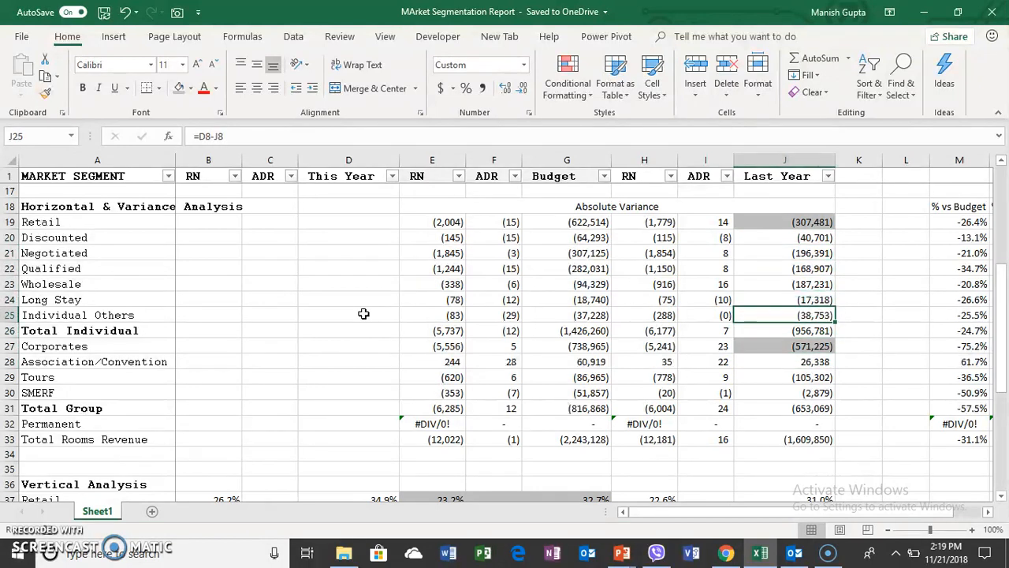
scroll("down", 3)
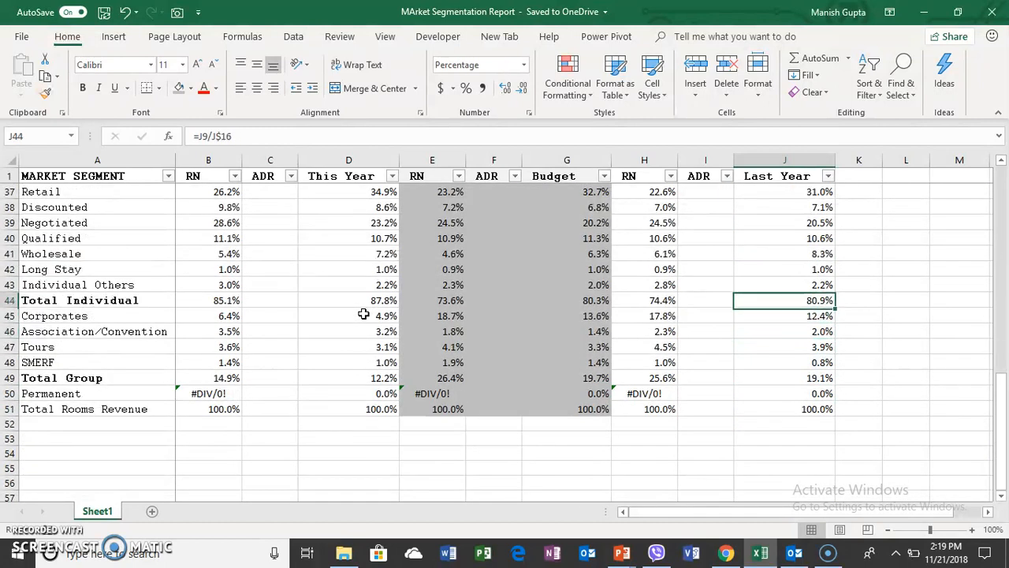
left_click(348, 253)
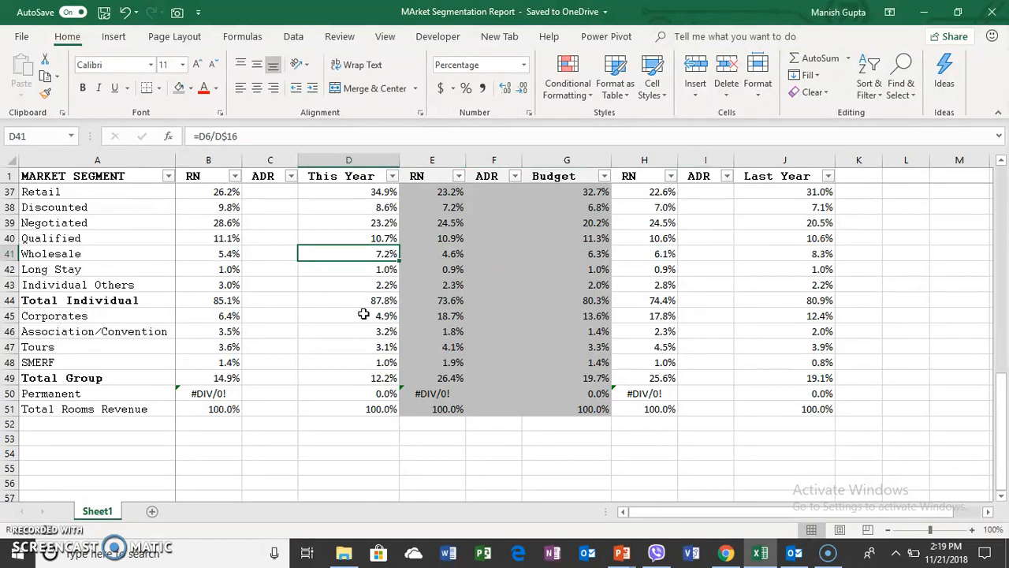
left_click(348, 315)
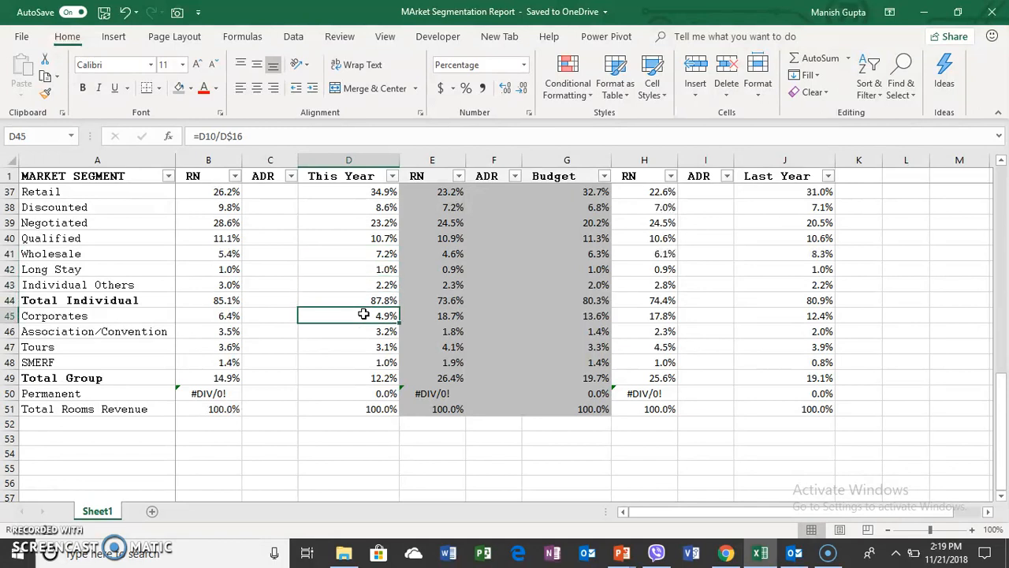
left_click(348, 361)
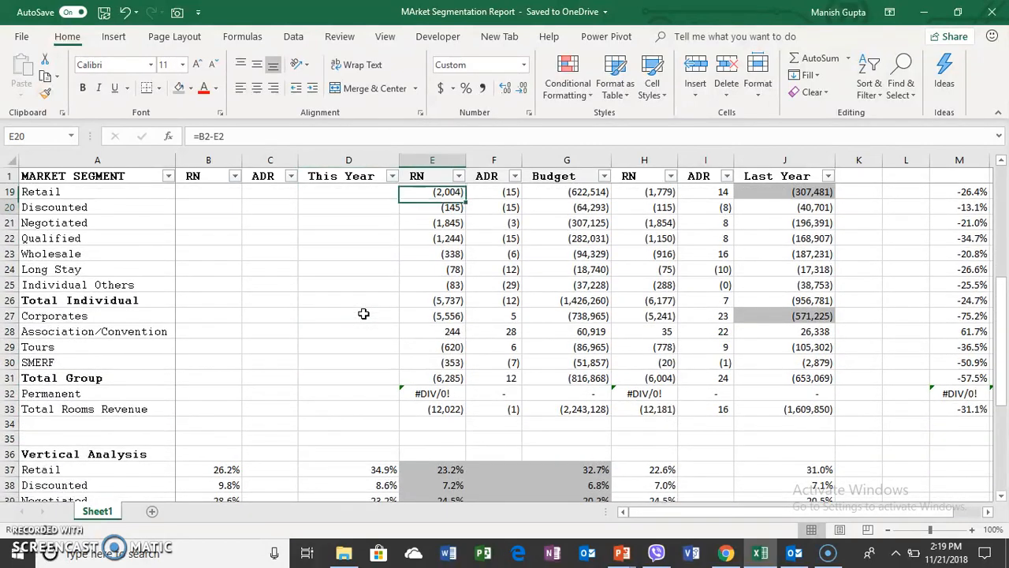
scroll("down", 3)
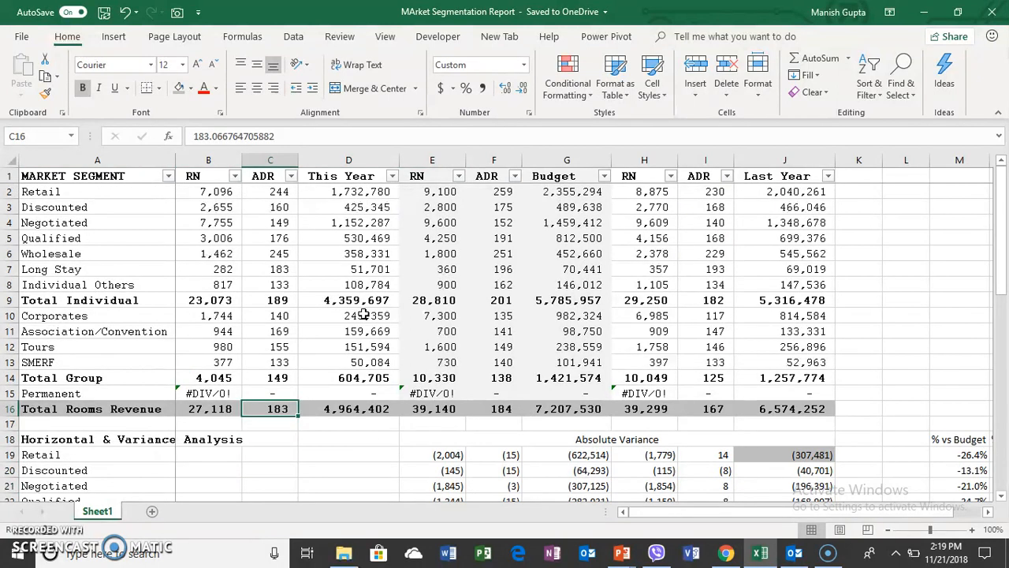
left_click(705, 408)
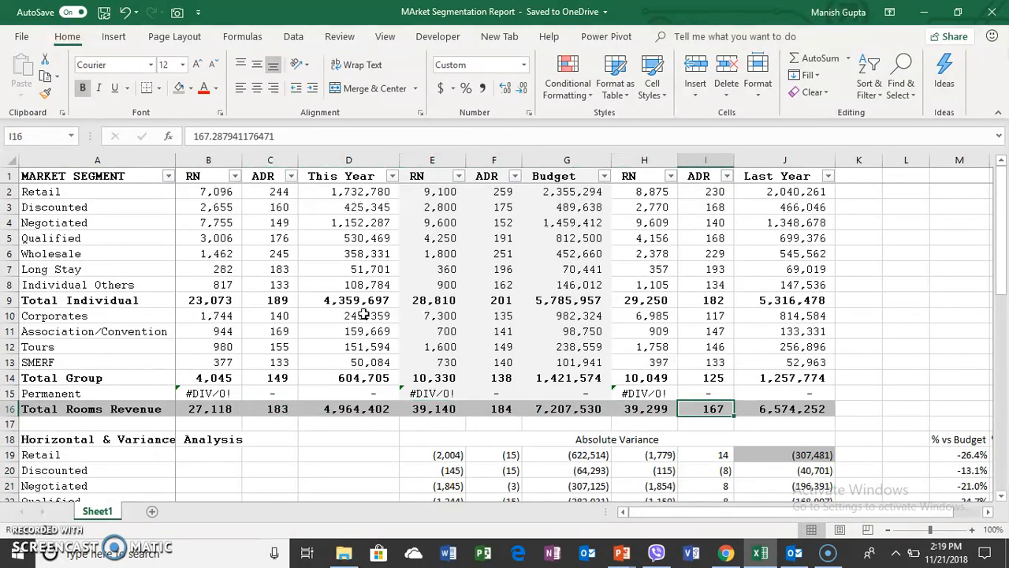
left_click(783, 408)
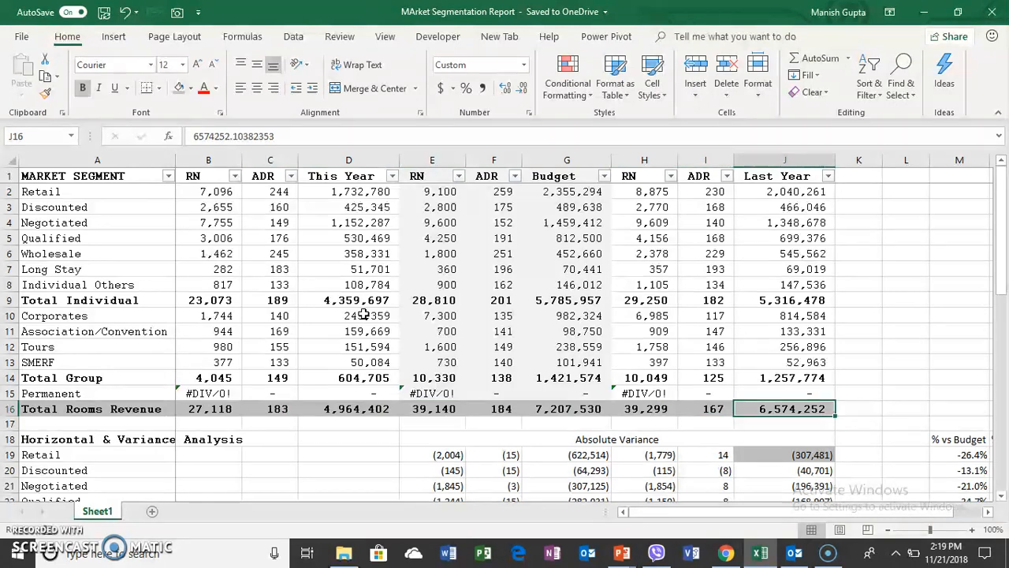
mouse_move(339, 441)
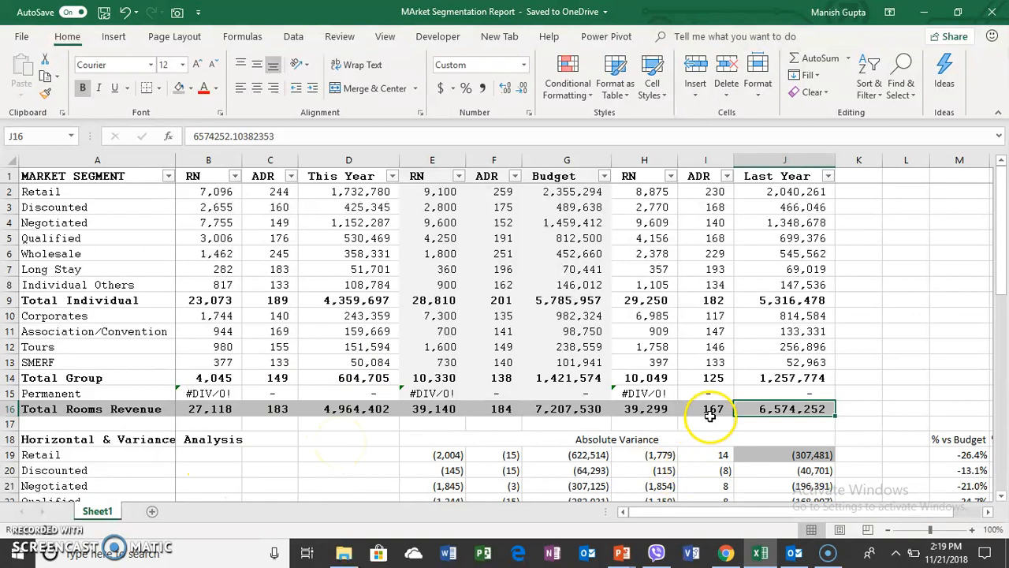
mouse_move(186, 421)
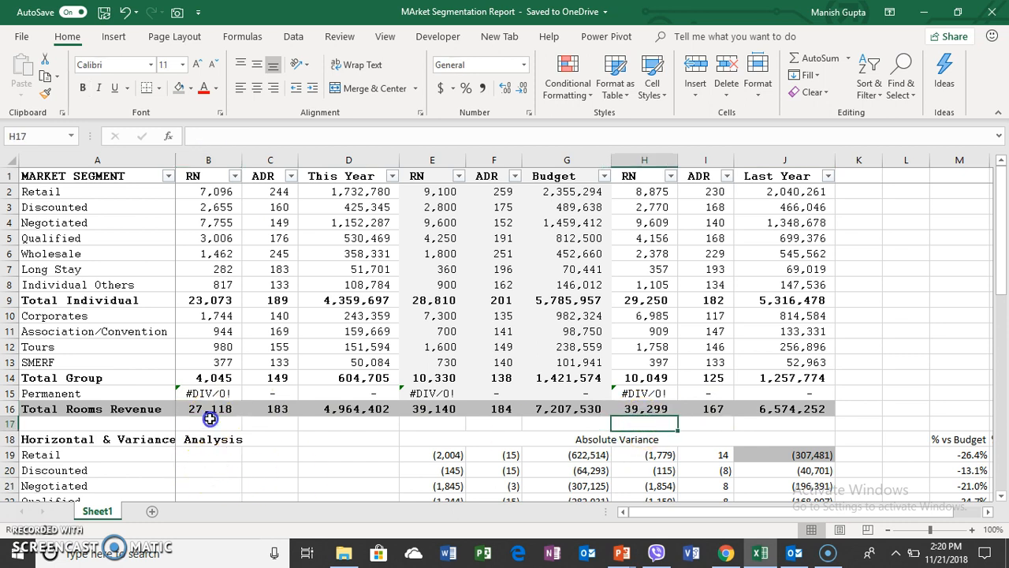
left_click(208, 424)
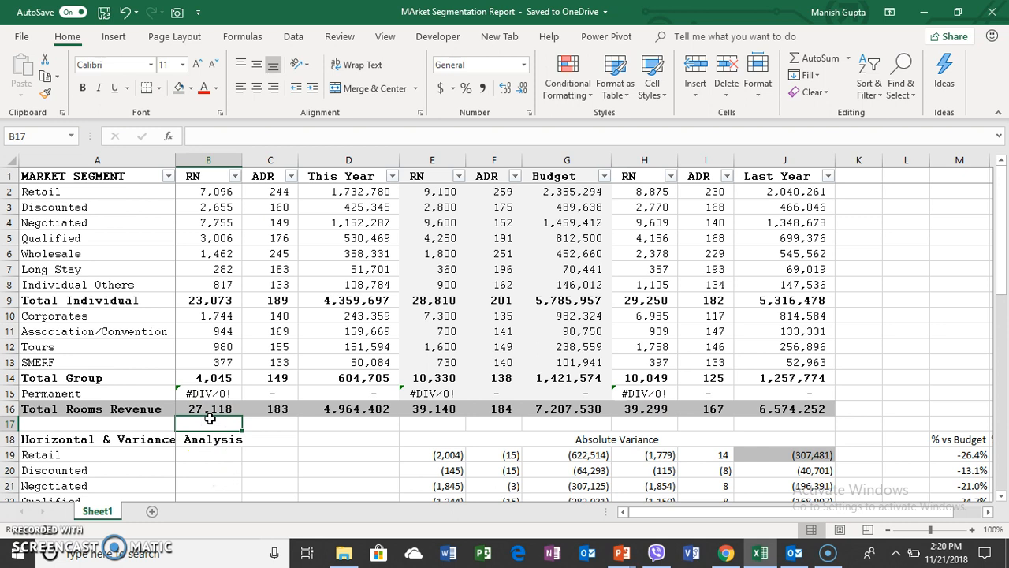
left_click(706, 409)
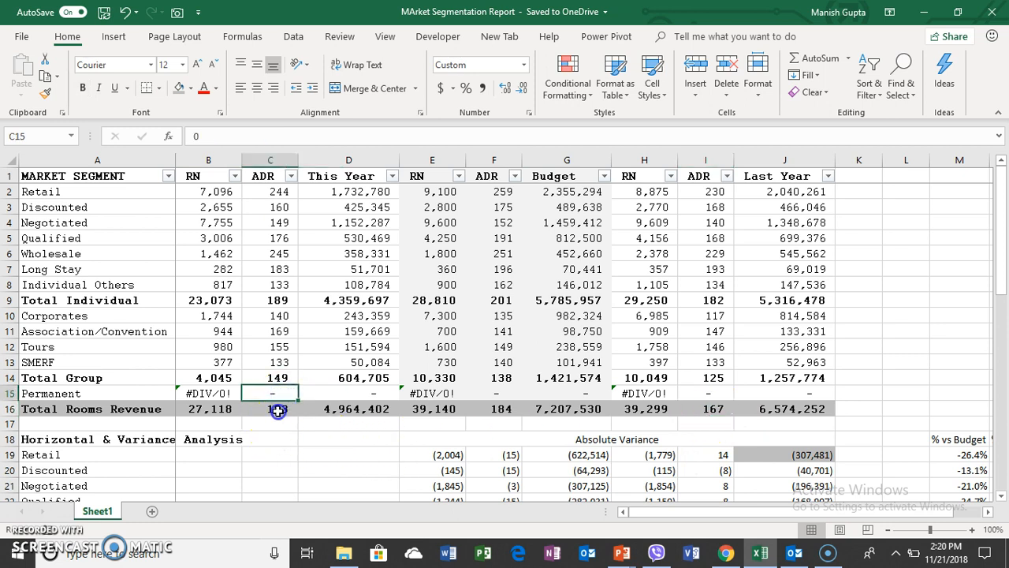
left_click(270, 408)
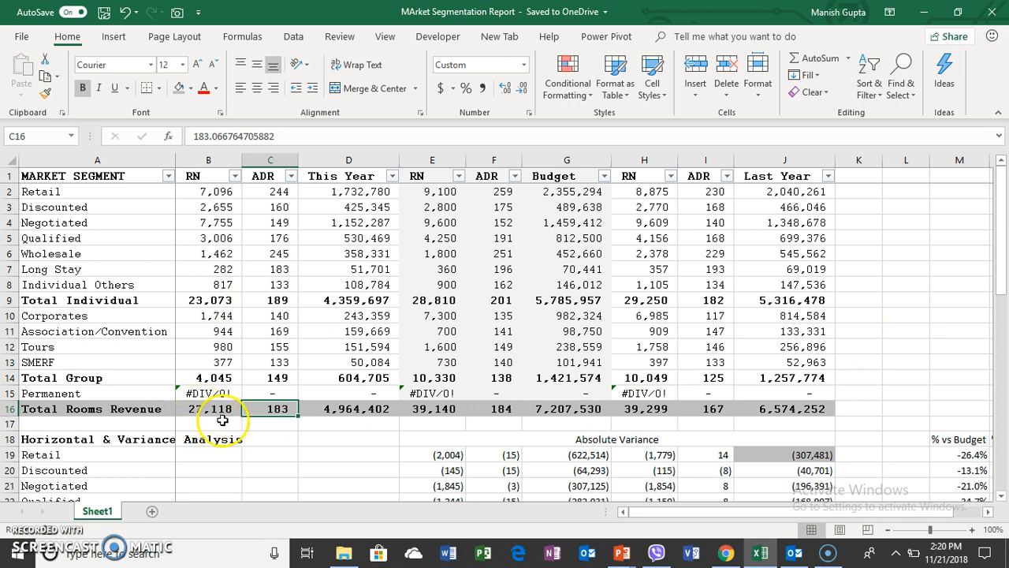
left_click(269, 409)
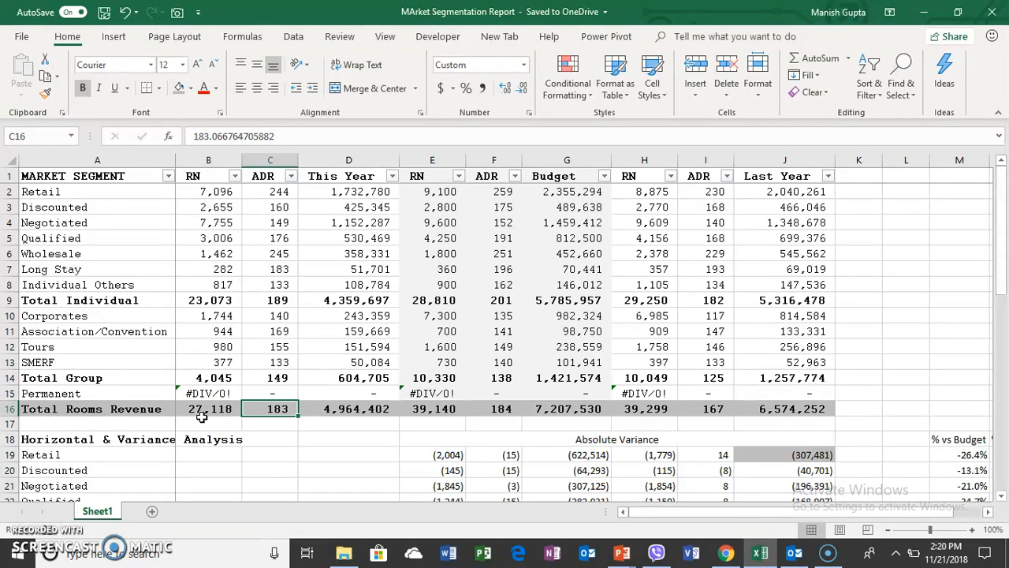
mouse_move(59, 195)
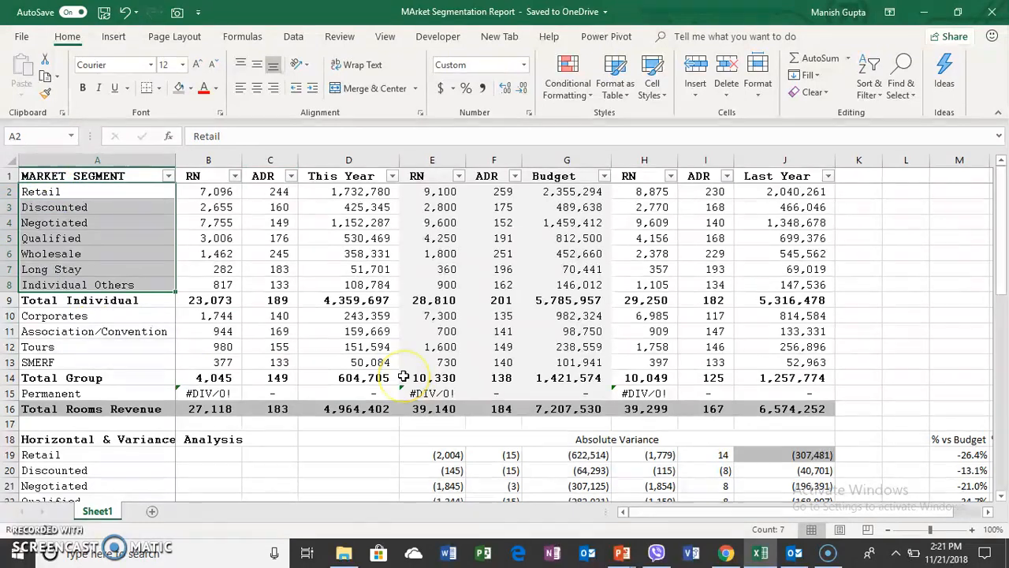
mouse_move(146, 484)
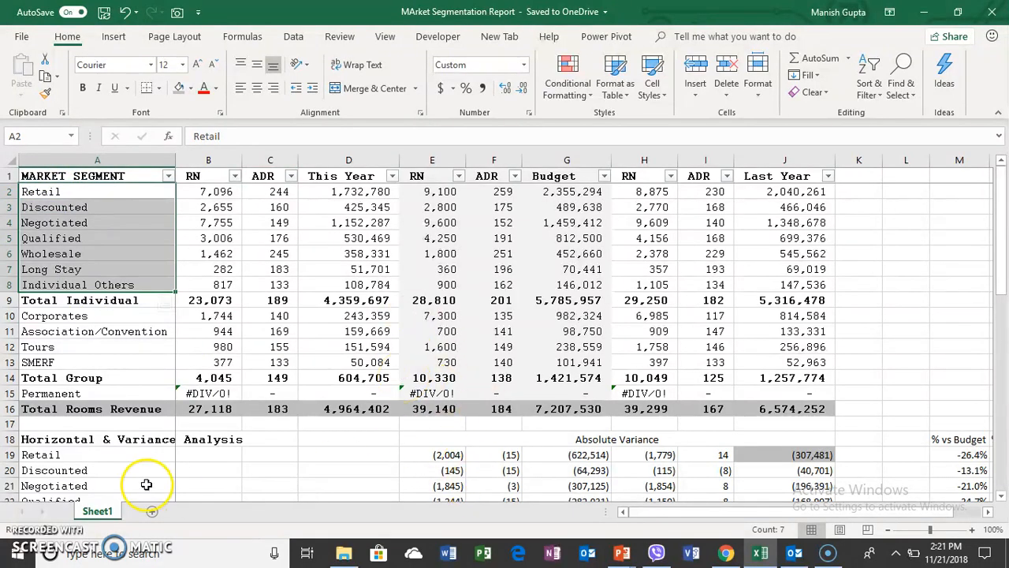